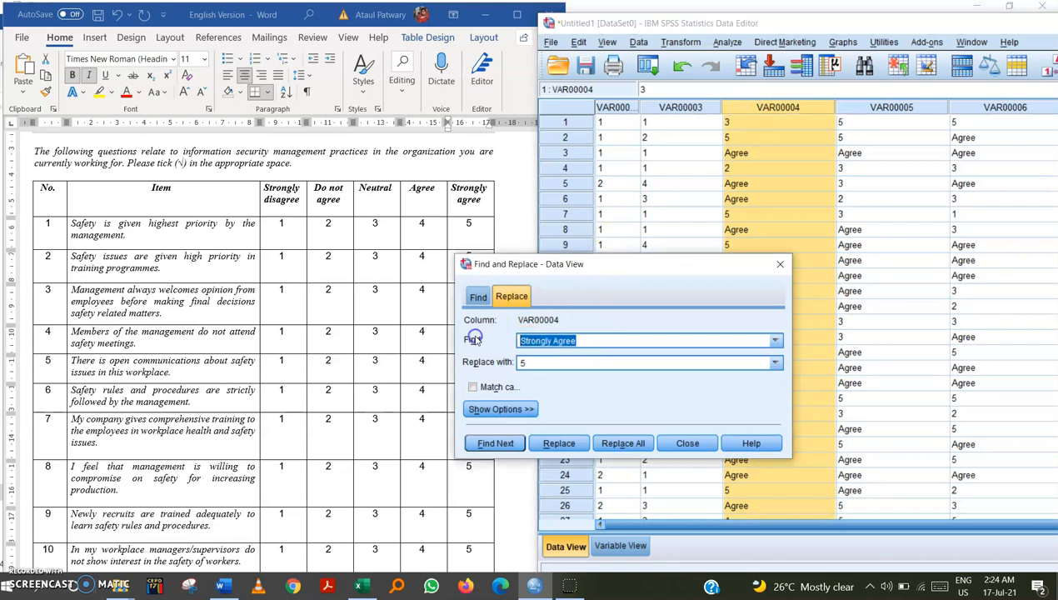
Replace all 205 'Agree' responses in VAR00004 with 5
text(Agree)
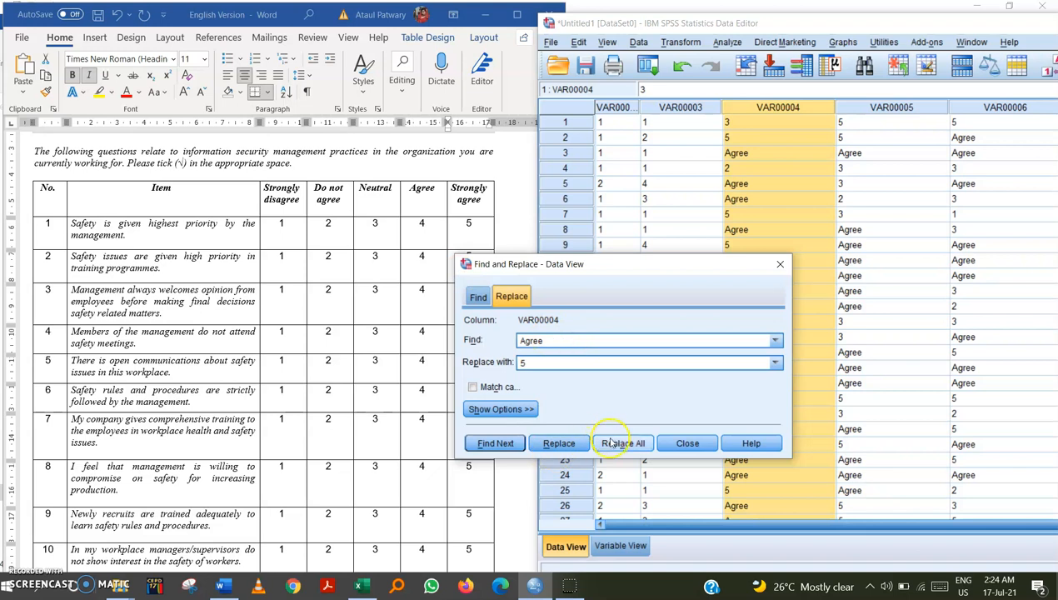
click(623, 443)
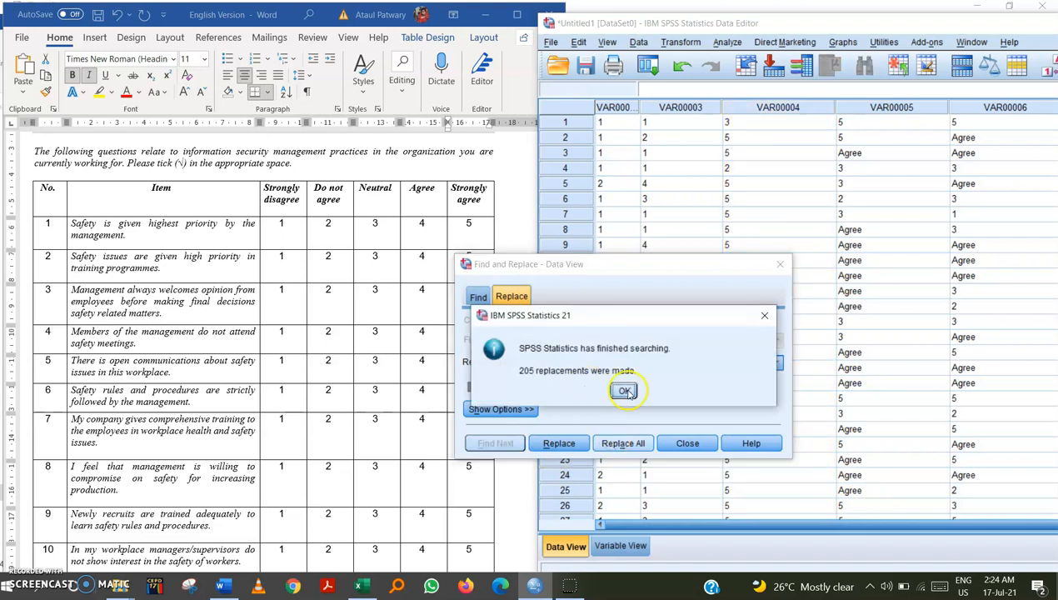
click(625, 390)
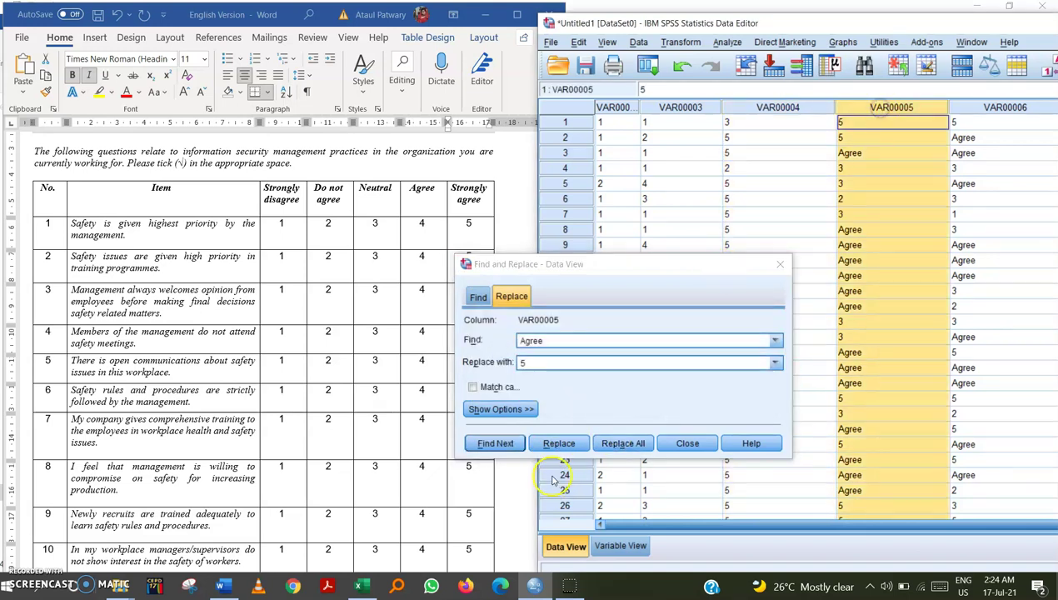
Replace all 'Agree' responses in VAR00005 (184) and VAR00006 (146) with 5
click(623, 444)
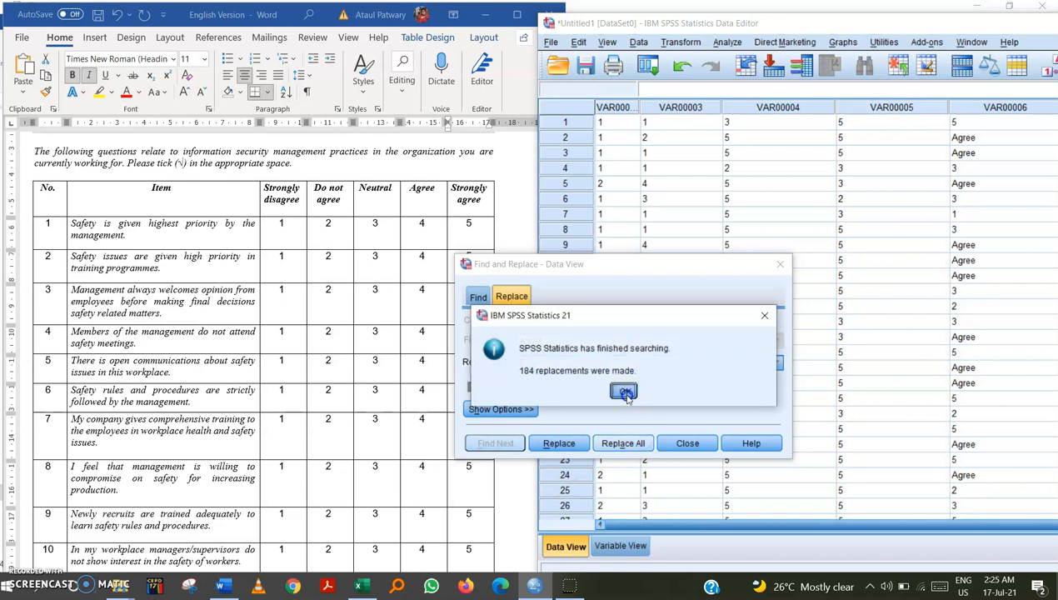
click(624, 392)
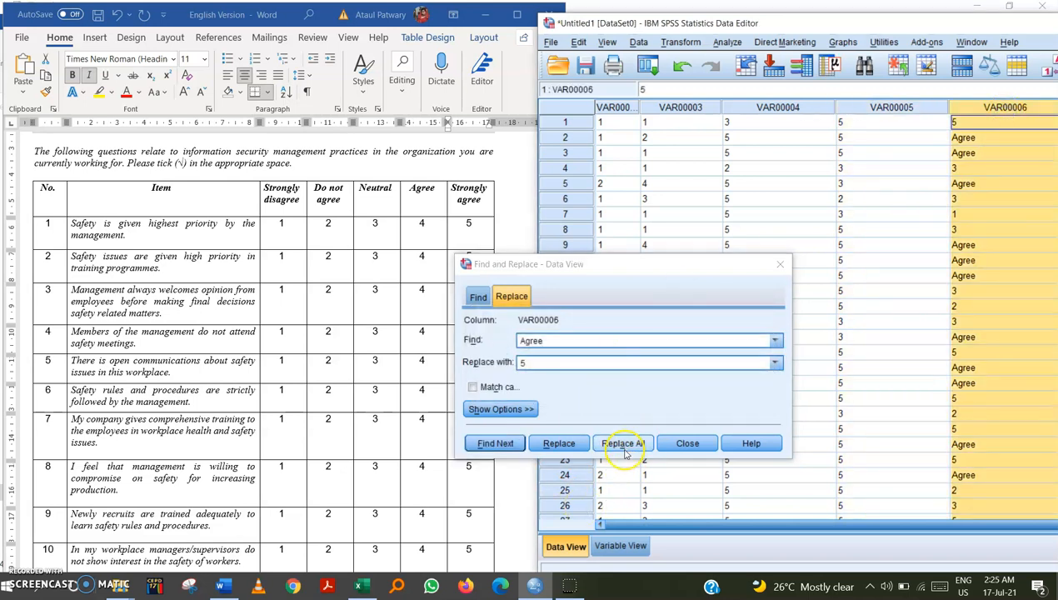
click(623, 443)
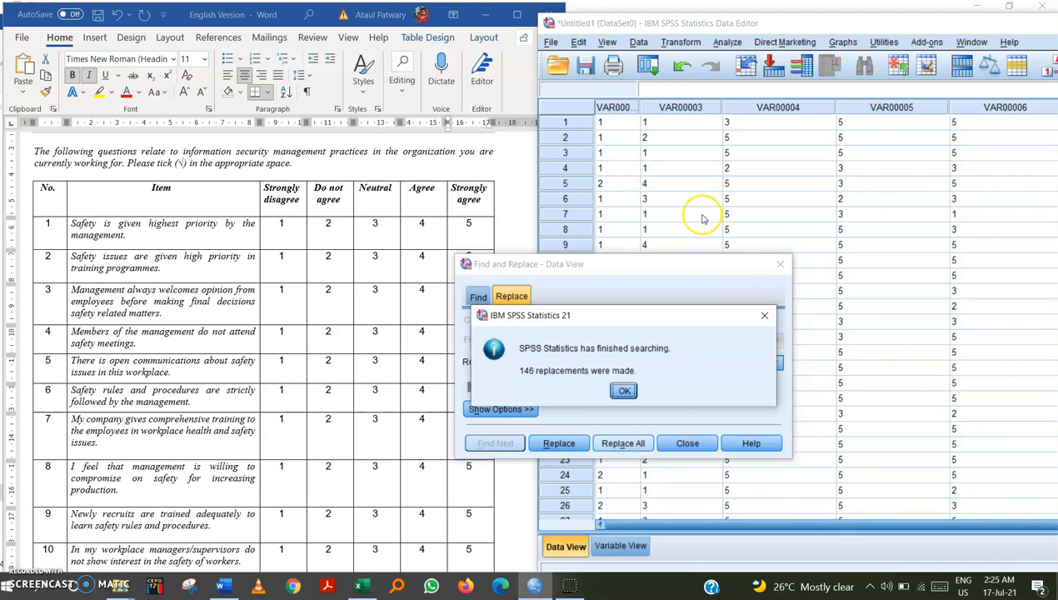
click(623, 390)
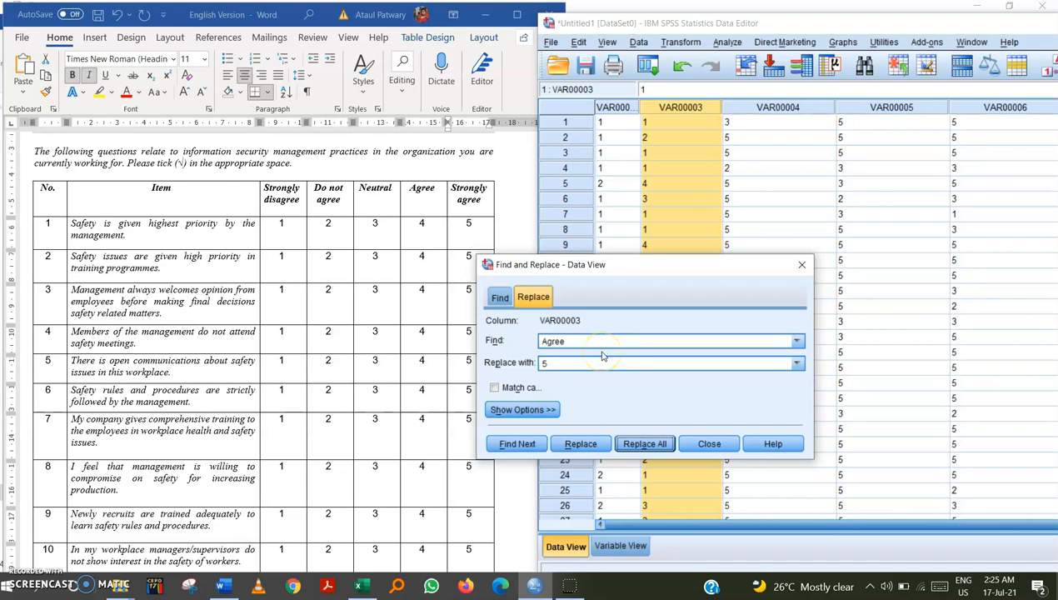
mouse_move(604, 343)
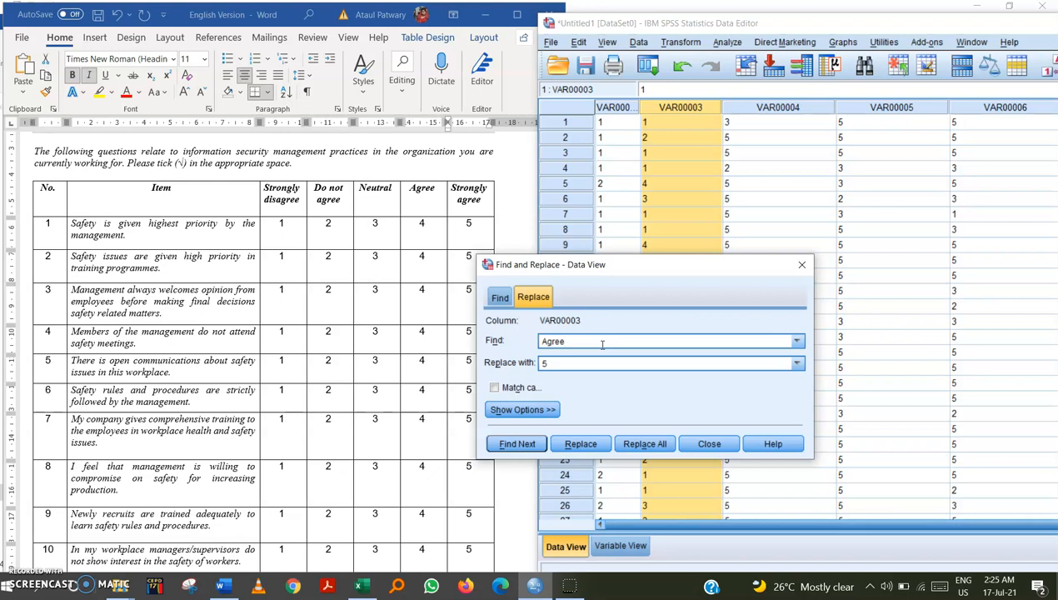
mouse_move(744, 284)
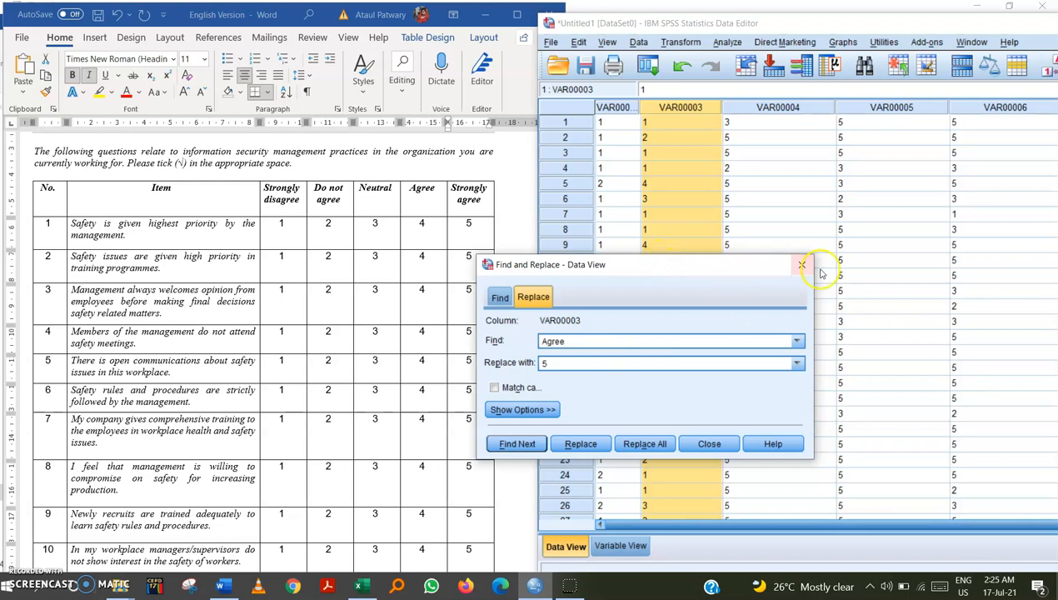
Close Find and Replace and widen the VAR00002 column to show its full heading
click(802, 265)
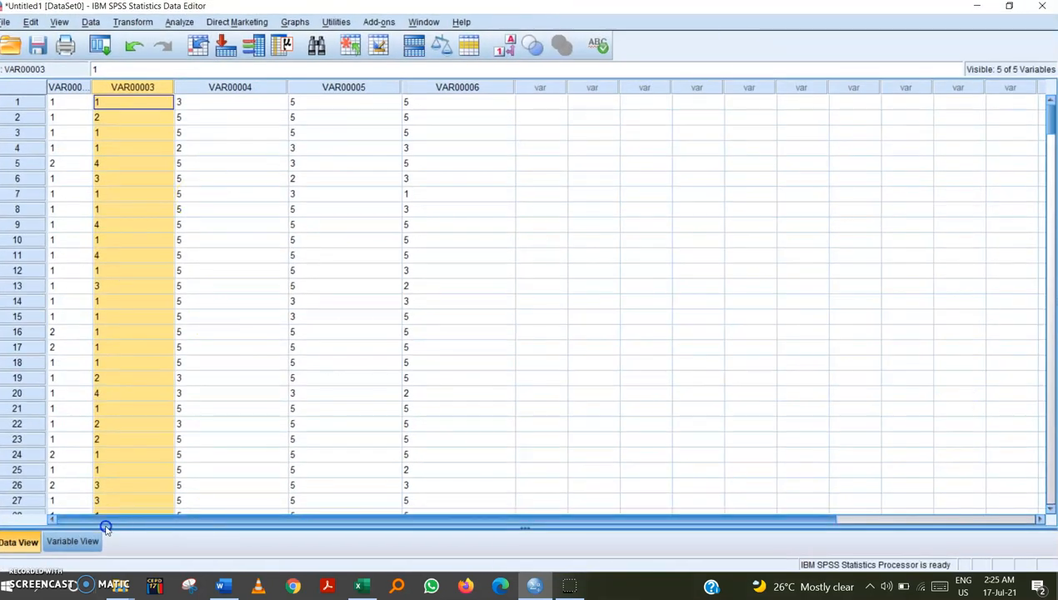
mouse_move(269, 257)
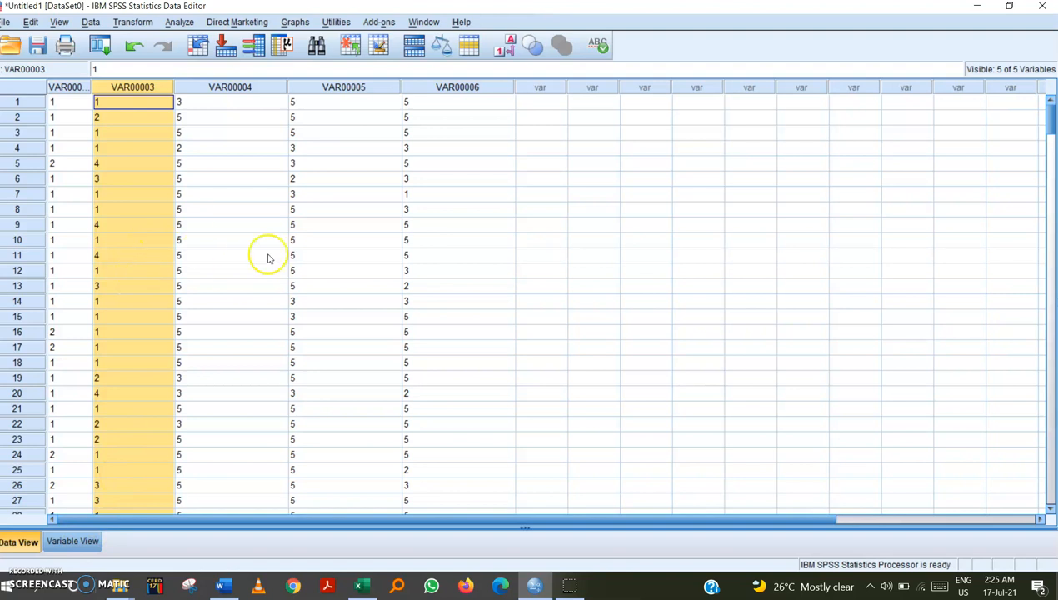
click(70, 102)
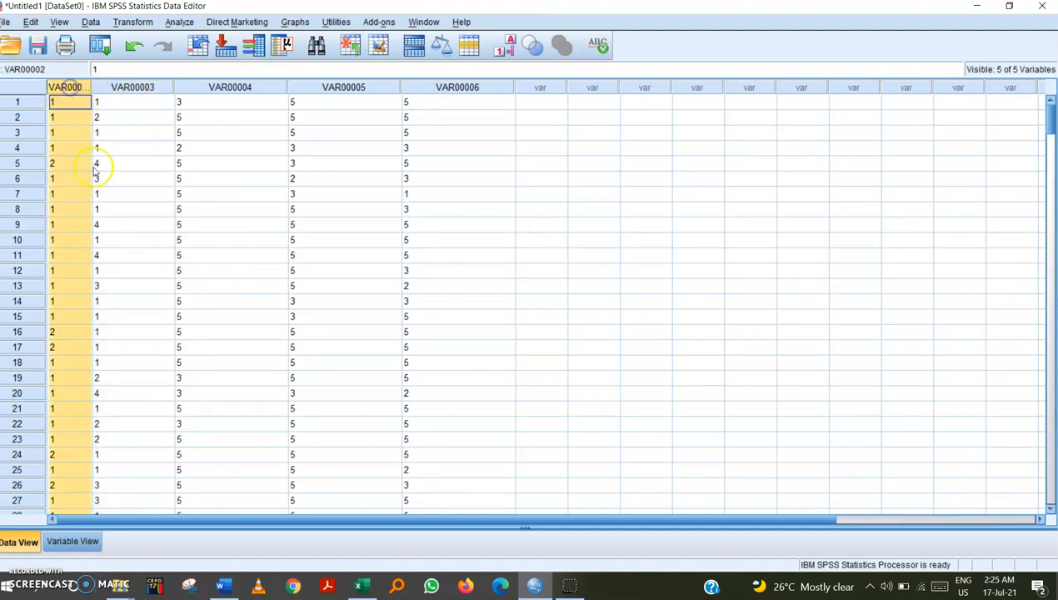
click(153, 101)
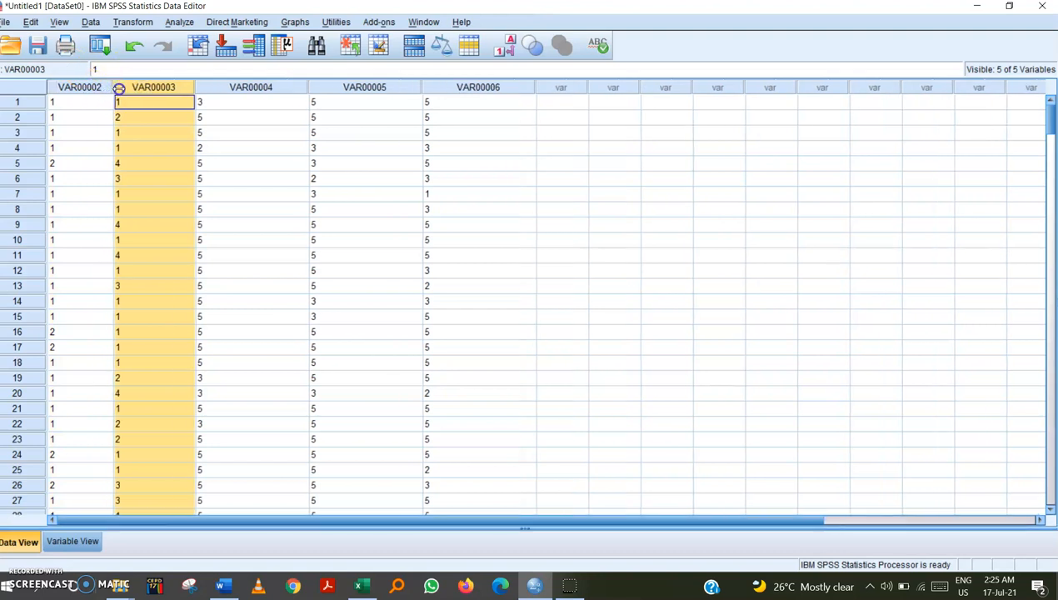
click(90, 101)
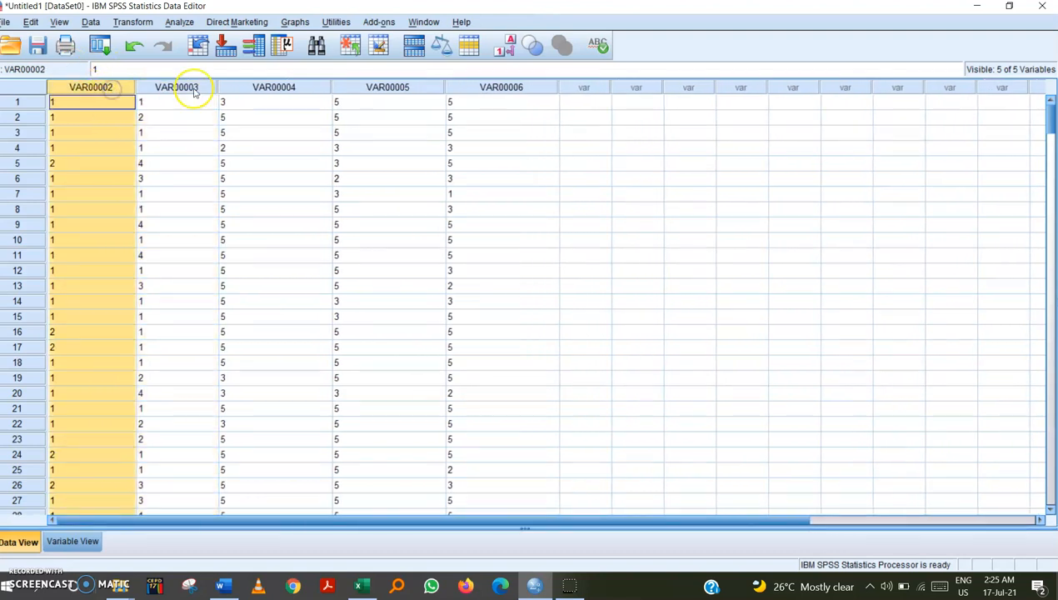
Widen the VAR00003 and VAR00004 columns so their names read fully
click(176, 101)
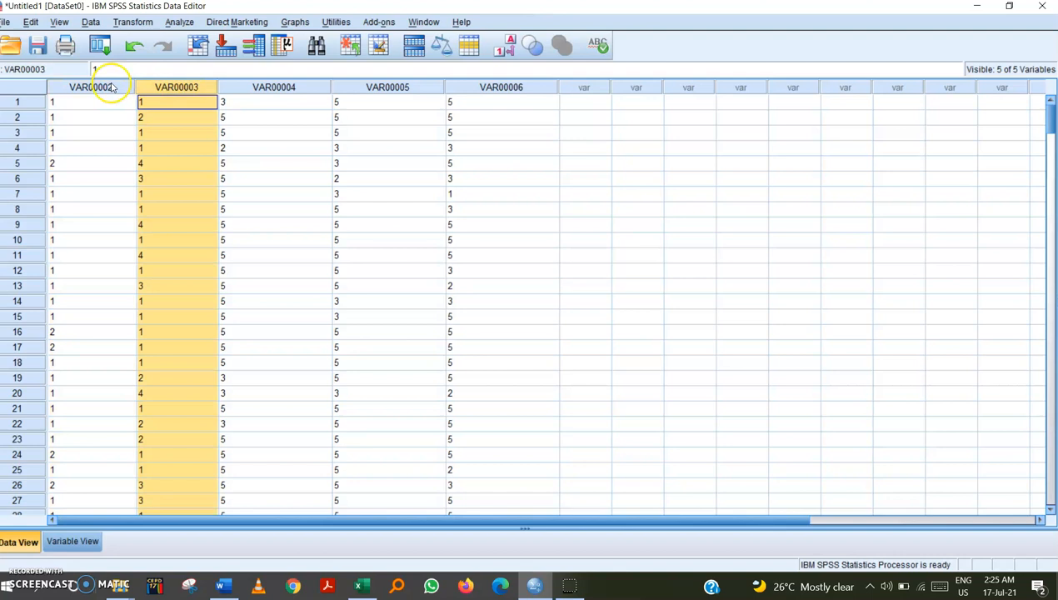
click(91, 102)
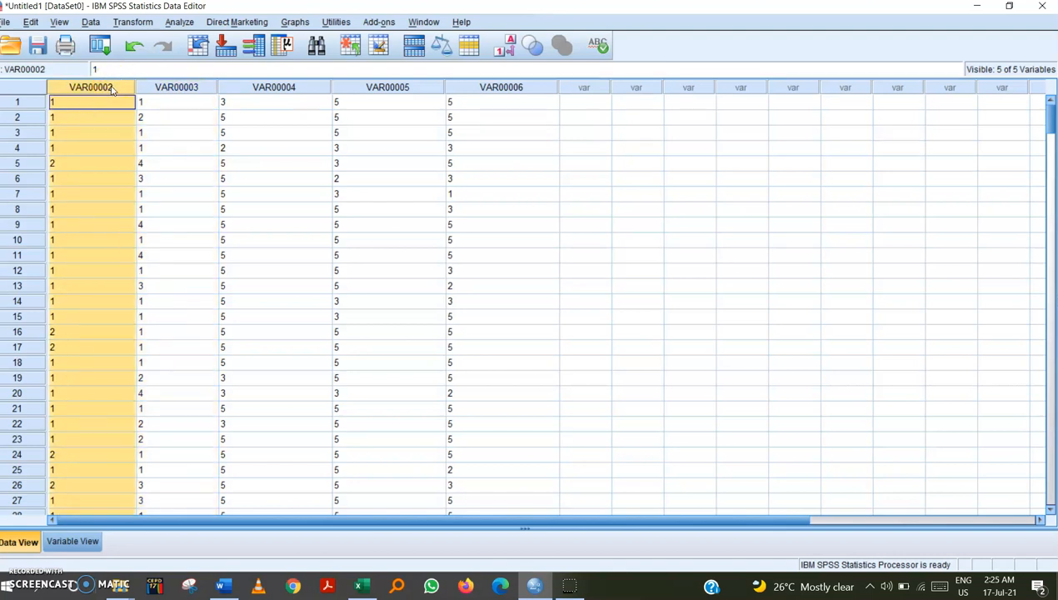
click(273, 102)
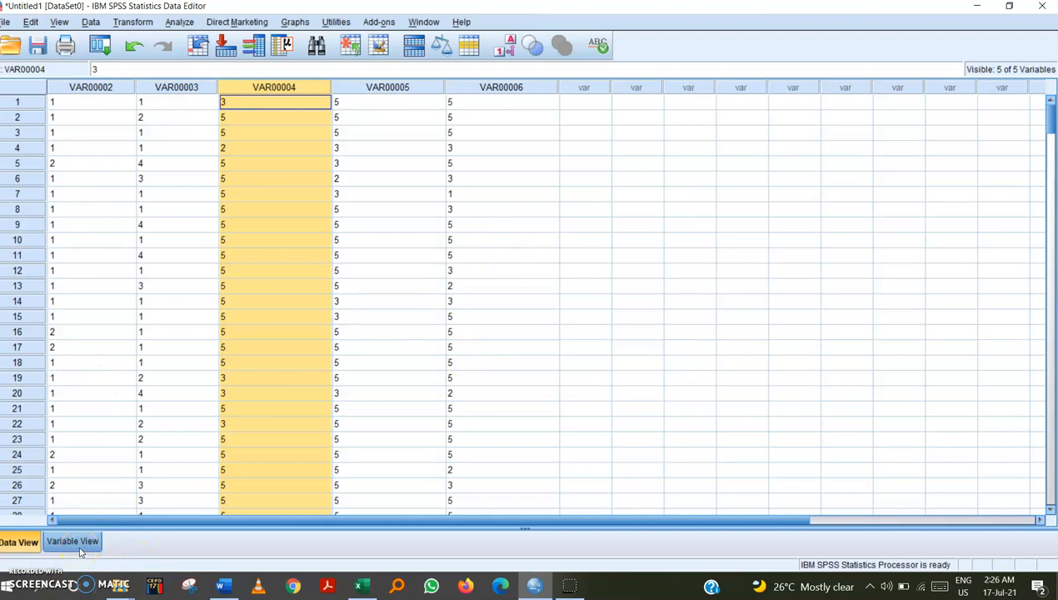
Switch to Variable View and begin renaming the first variables as Gender and Race
click(72, 540)
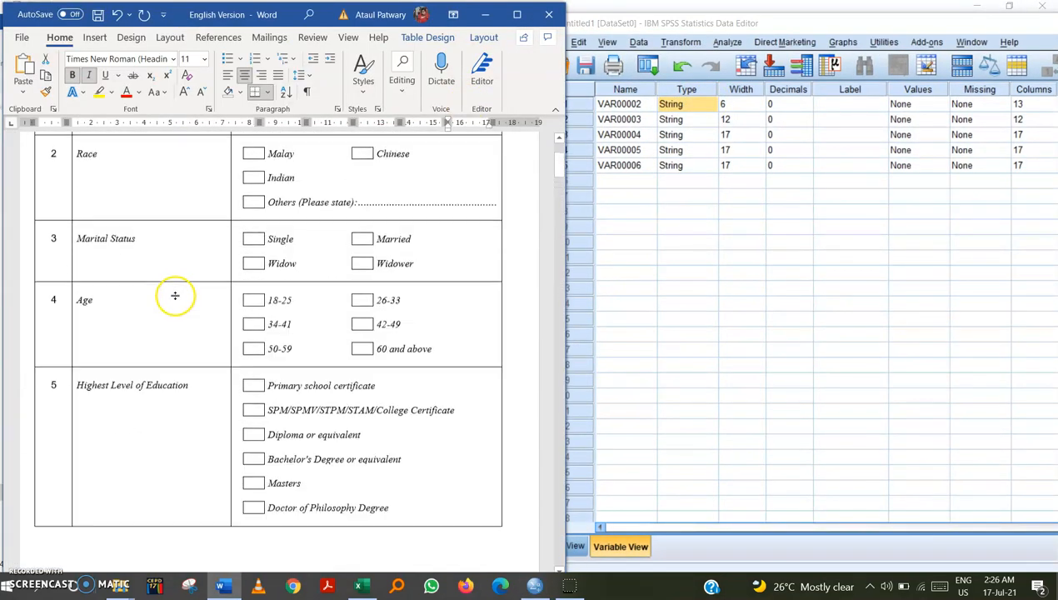
scroll(up, 3)
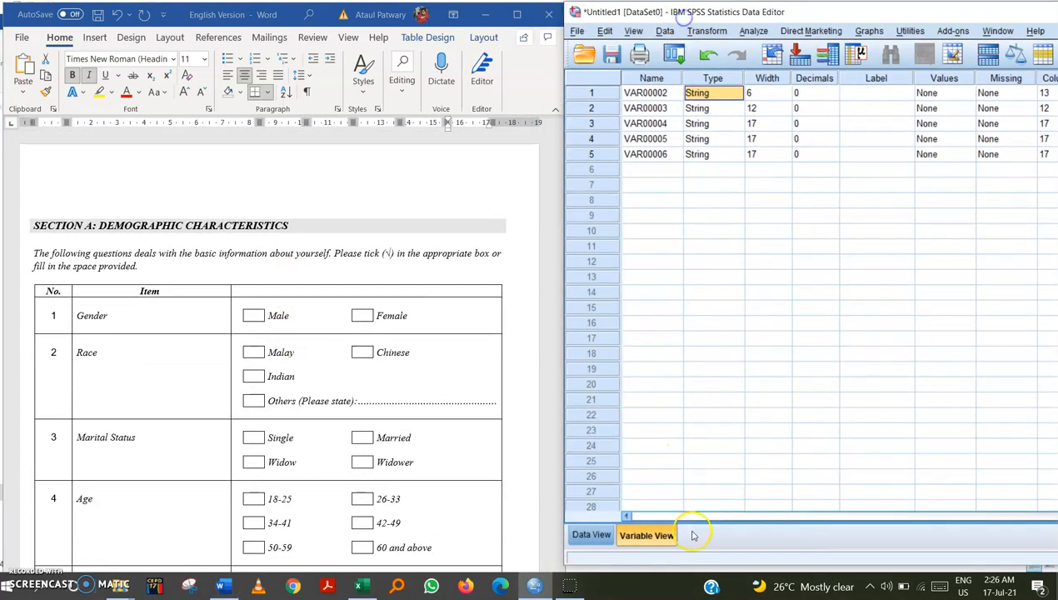
click(652, 94)
text(Gender)
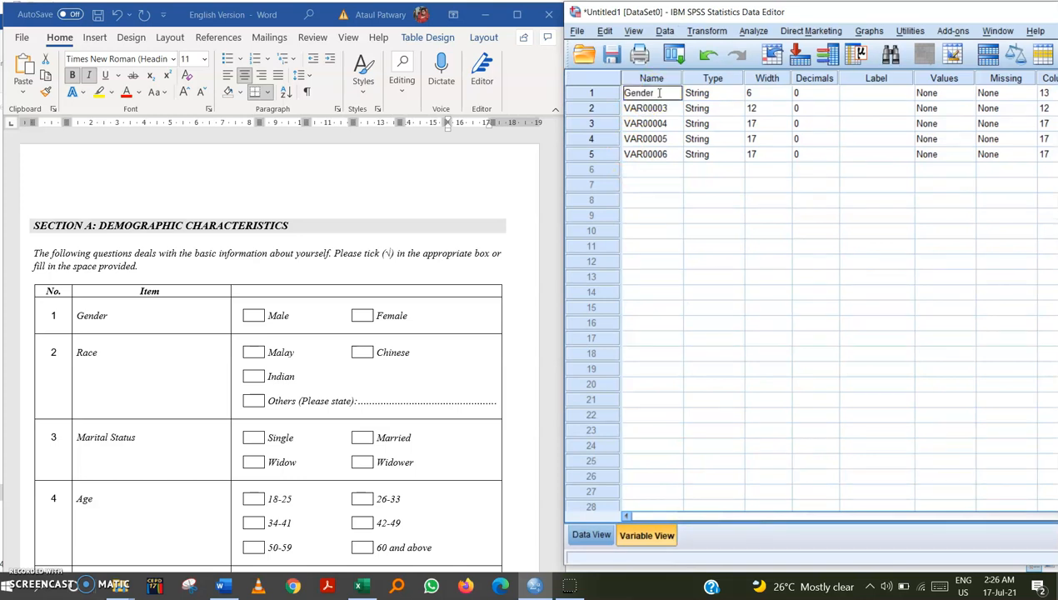
click(652, 108)
text(Race)
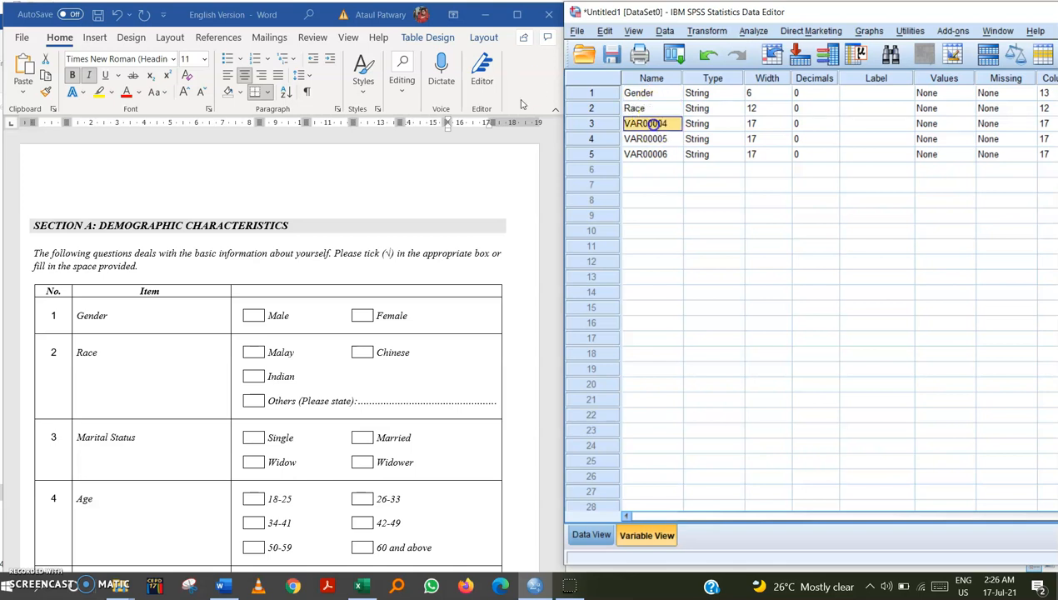
Name the question variables ITEM1, ITEM2 and ITEM3 in the Name column
scroll(down, 3)
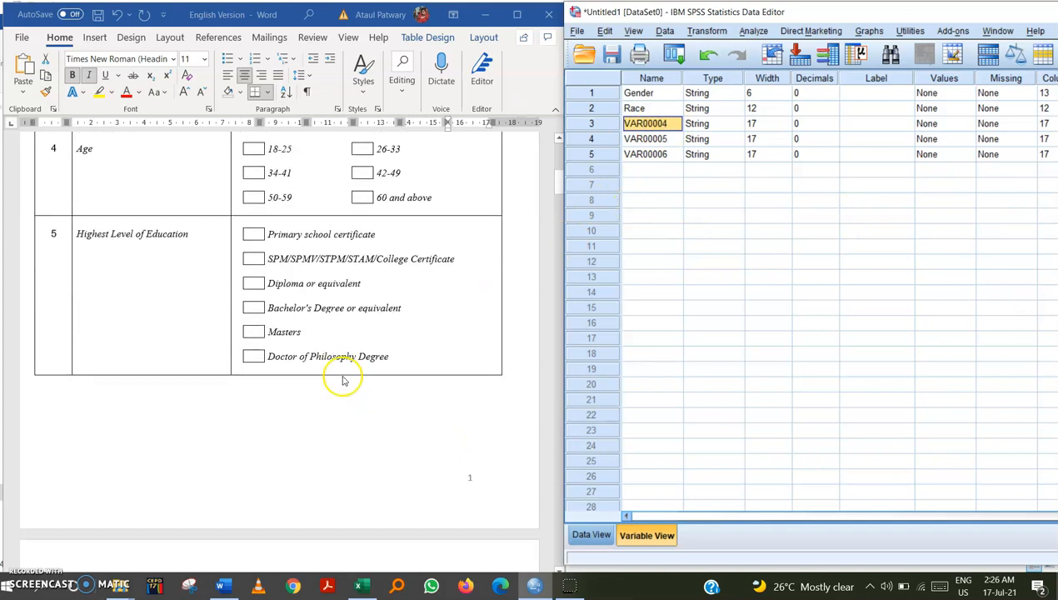
scroll(down, 3)
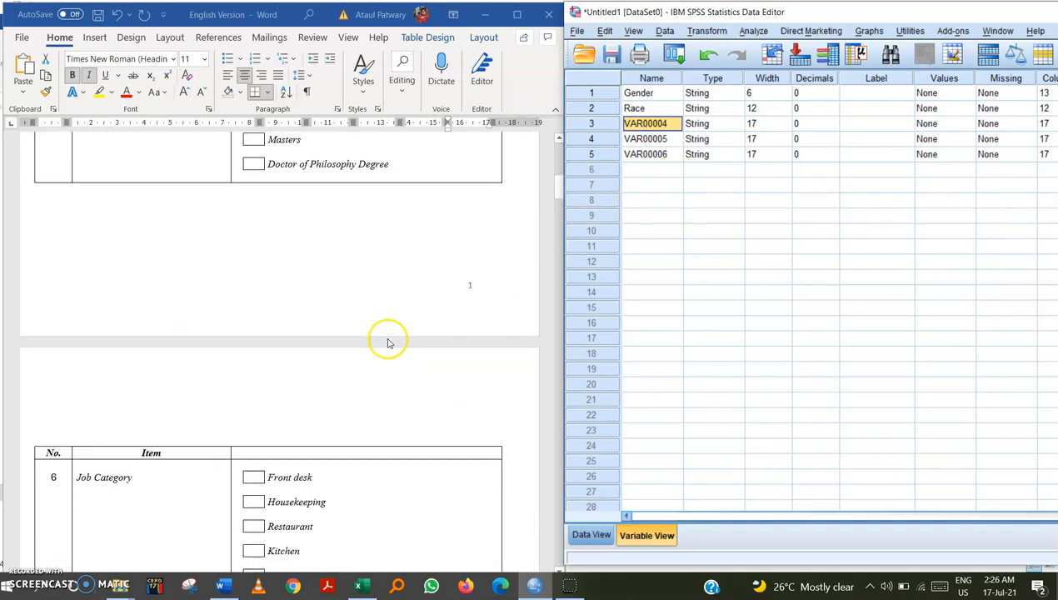
scroll(up, 3)
text(ITEM)
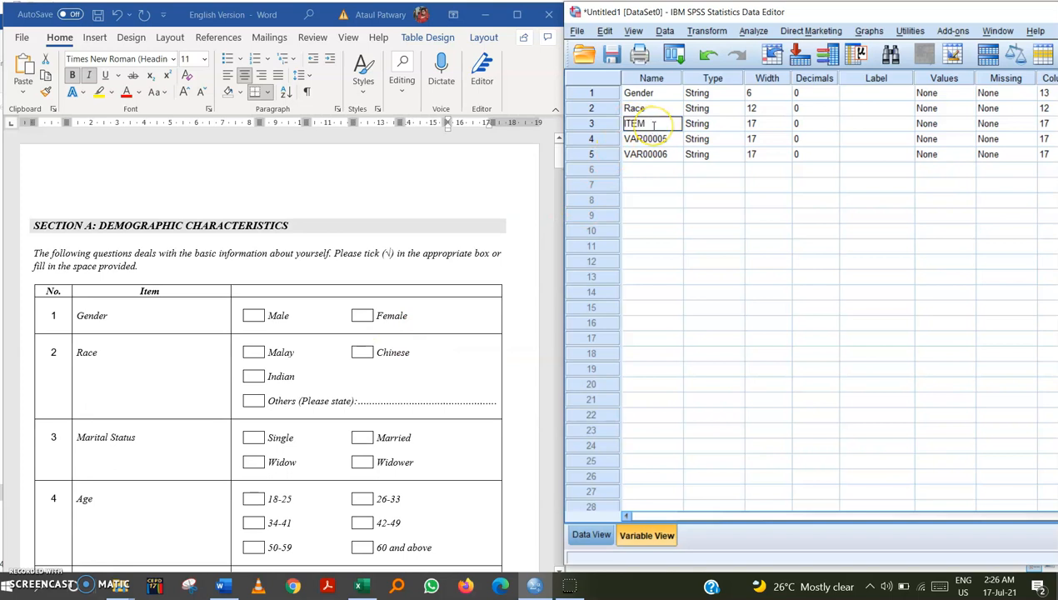
text(1)
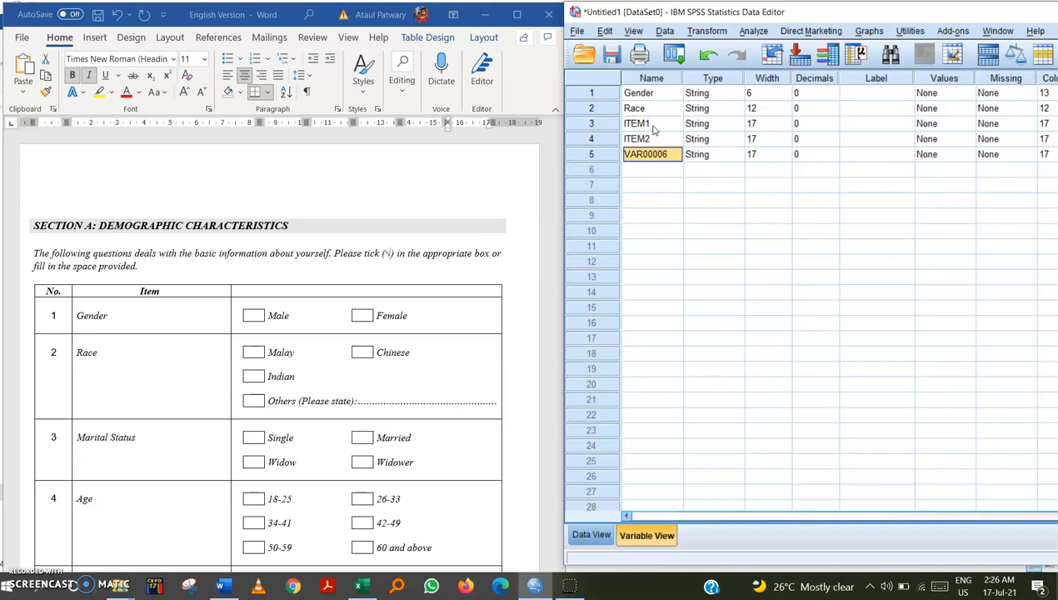
text(ITEM2)
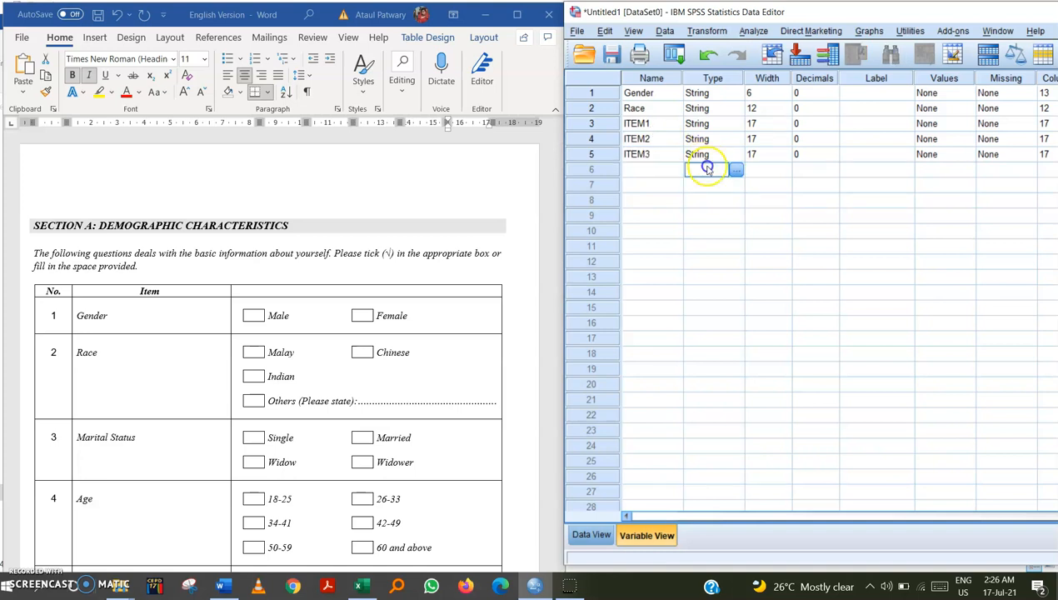
click(652, 153)
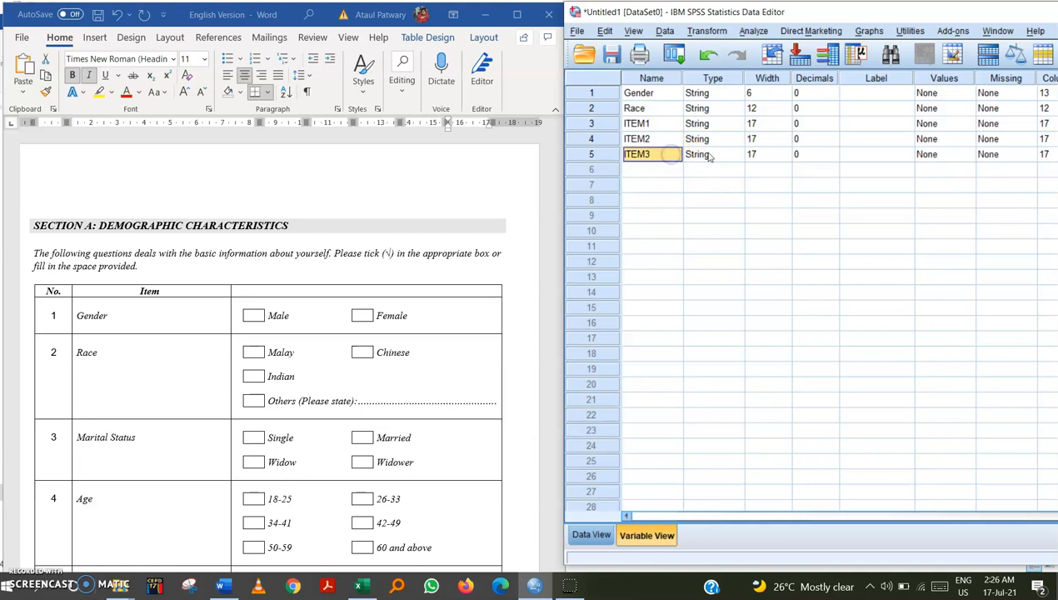
click(713, 93)
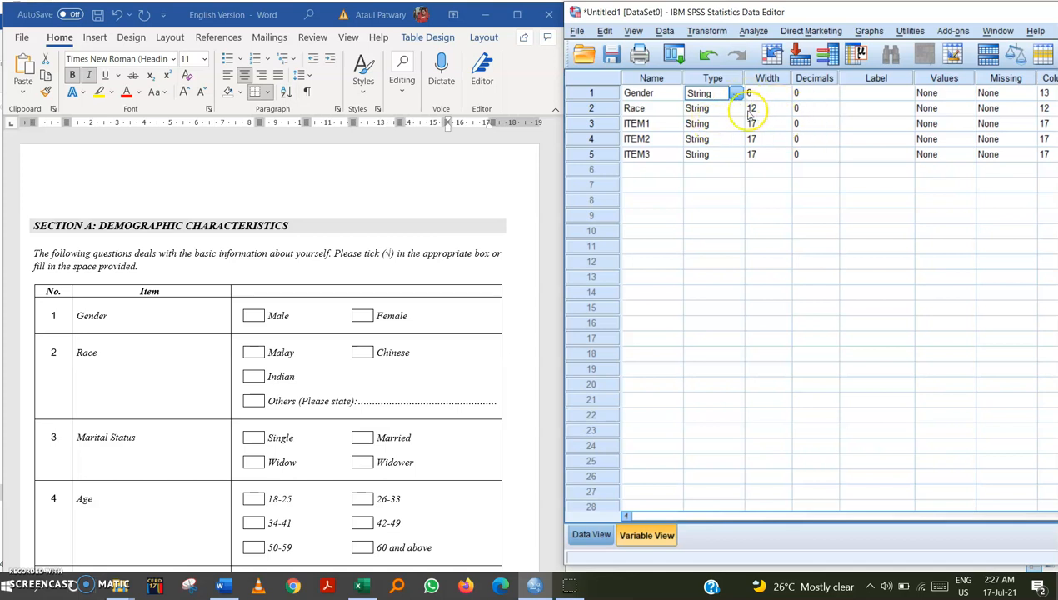
Set Gender's type to Numeric and return to Data View
click(747, 94)
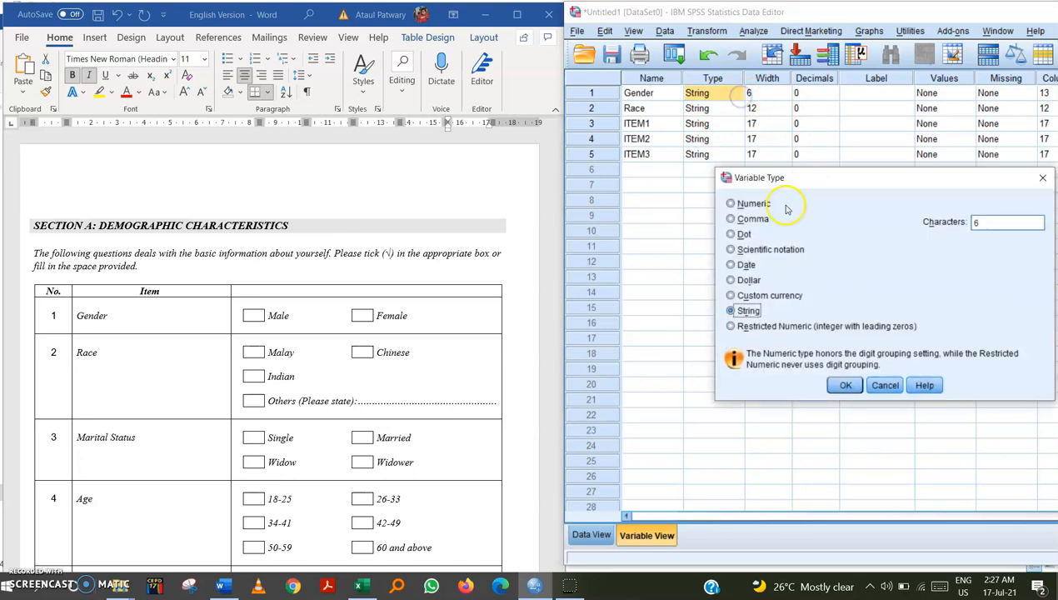
click(731, 204)
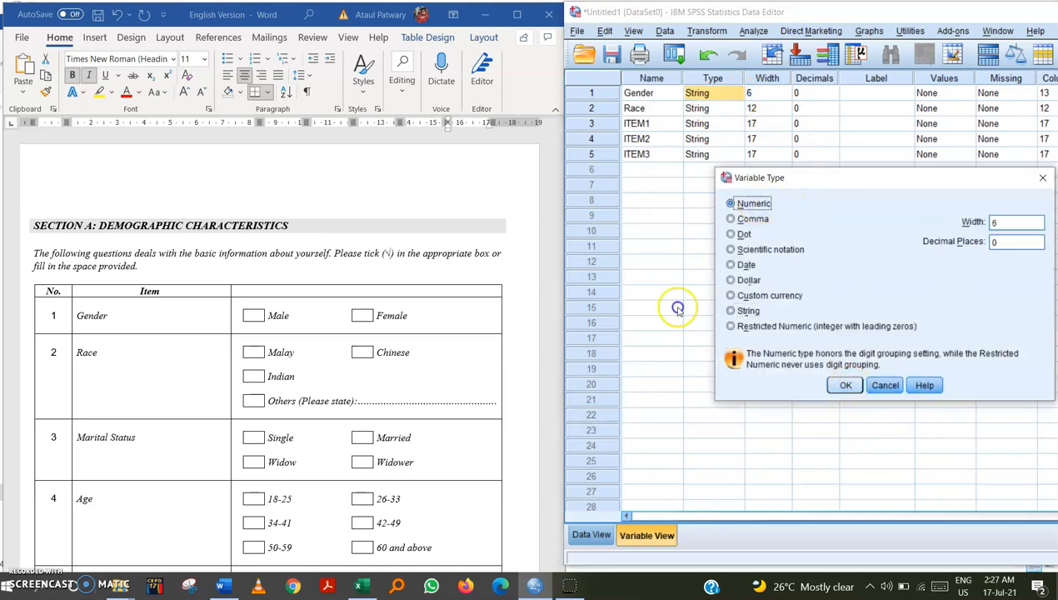
click(845, 383)
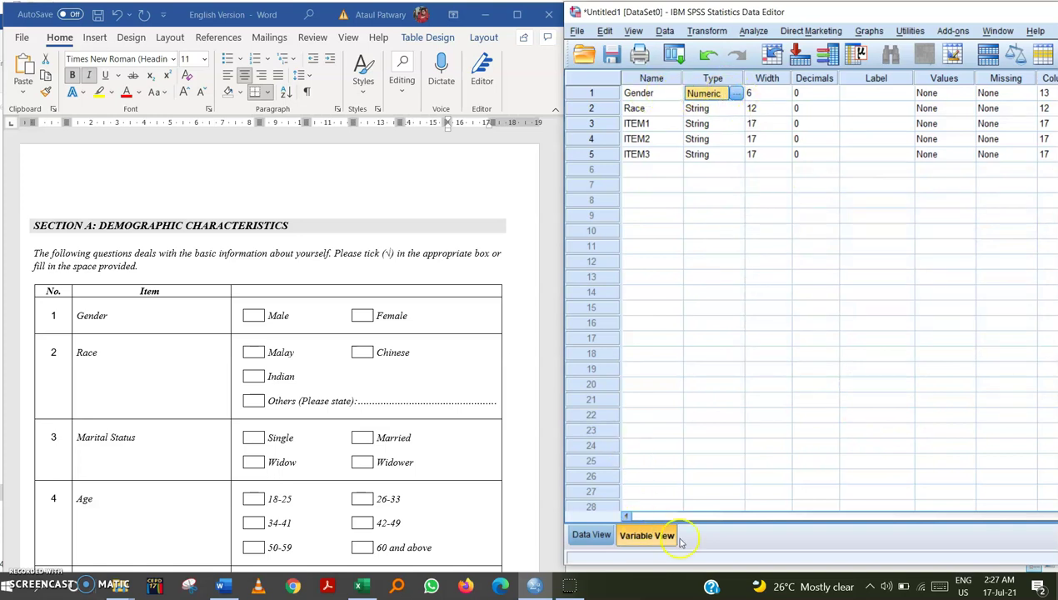
click(591, 535)
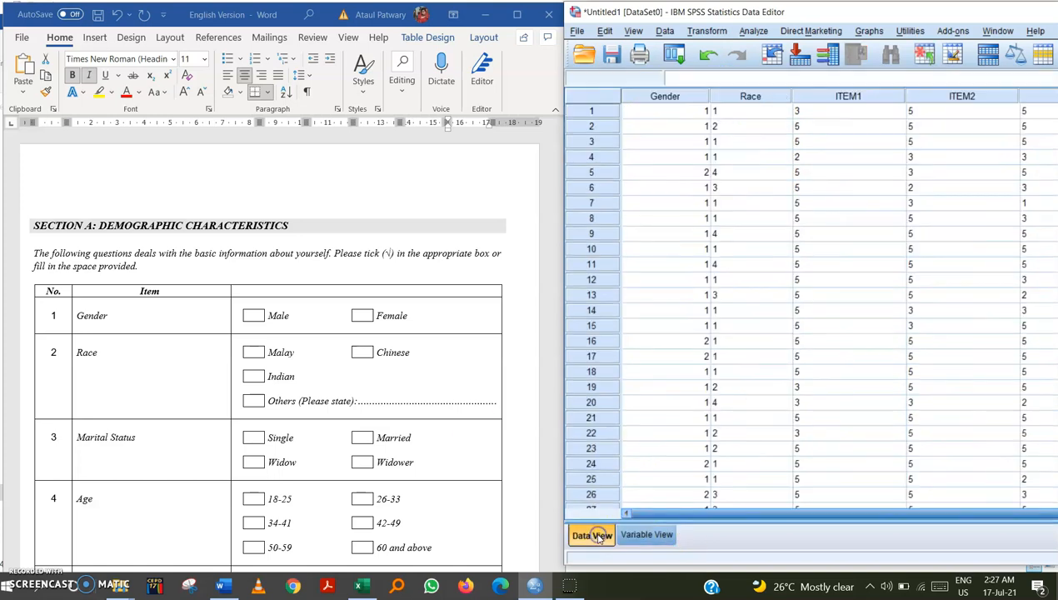
Back in Variable View, set Race and ITEM1 to Numeric type
click(665, 110)
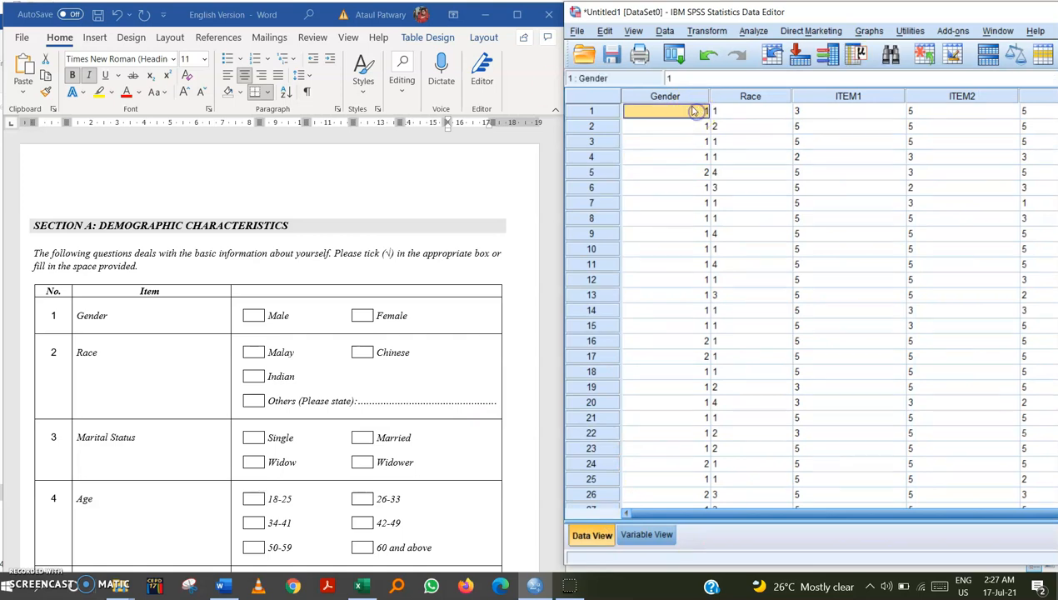
click(666, 340)
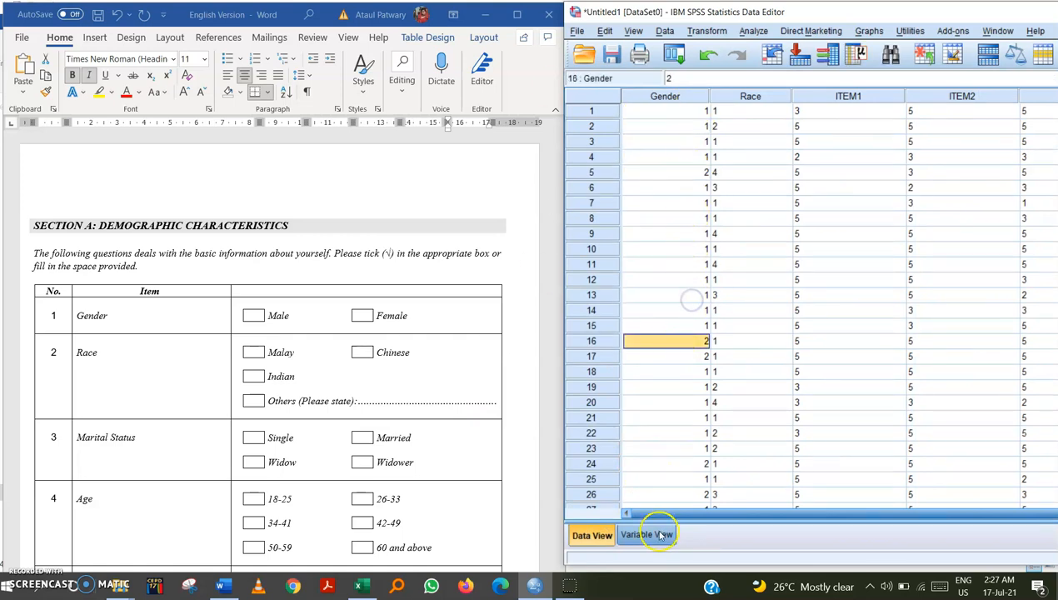
click(647, 535)
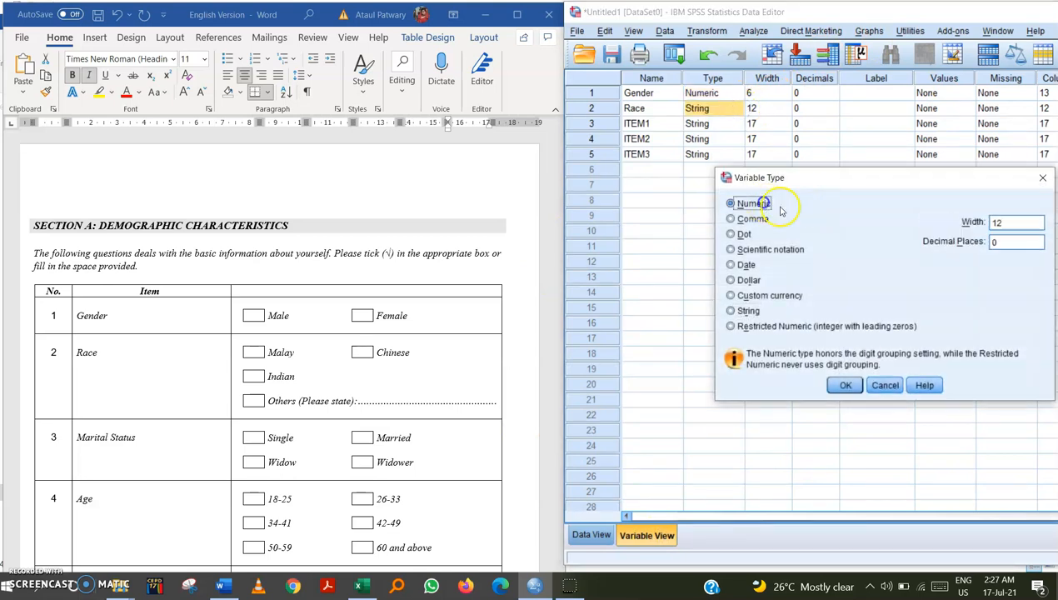
click(844, 385)
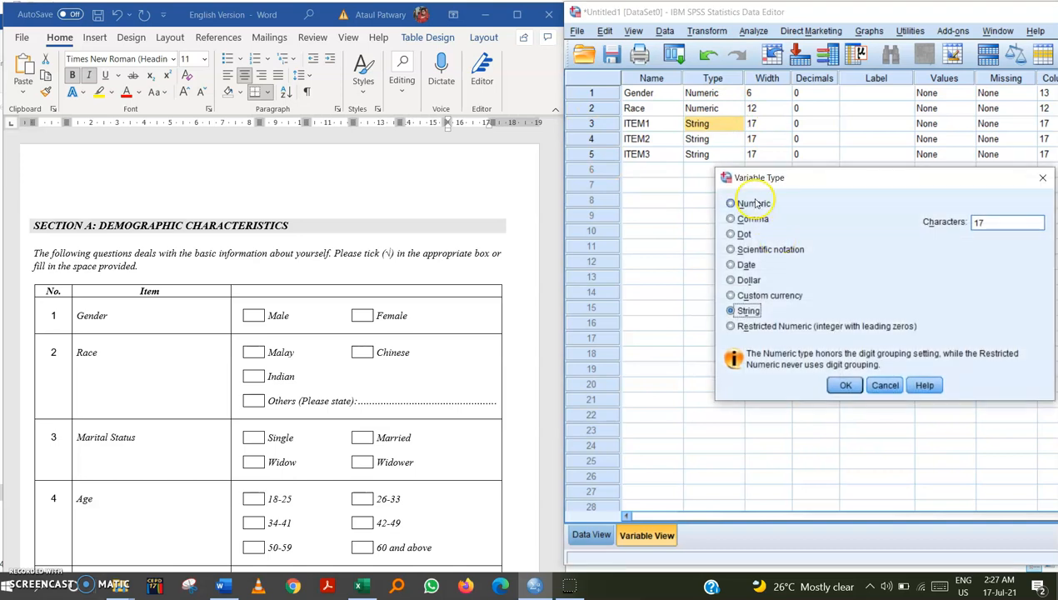
click(843, 385)
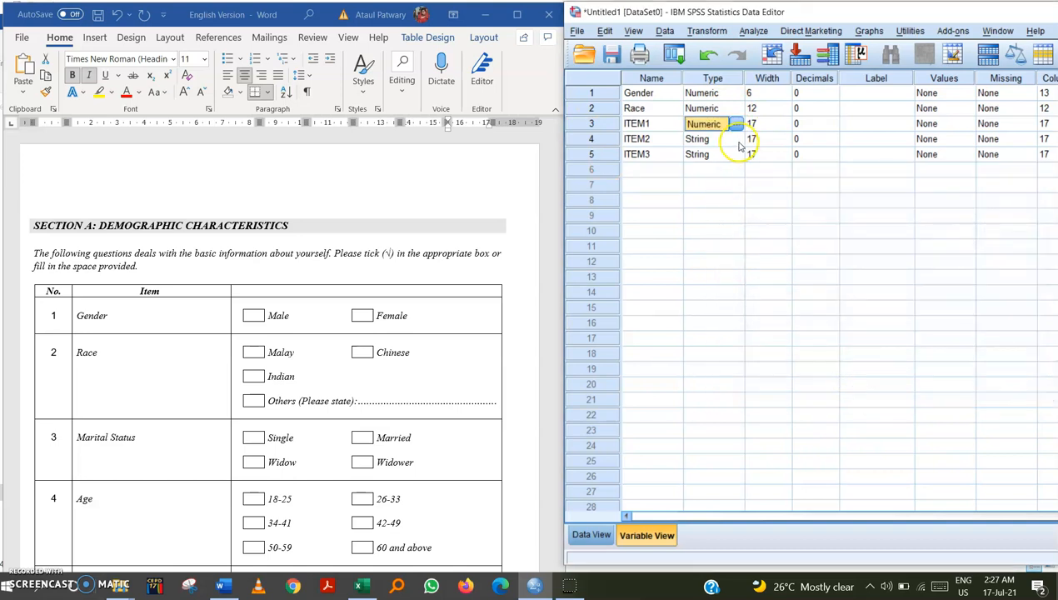
Set ITEM2 and ITEM3 to Numeric type as well
click(736, 123)
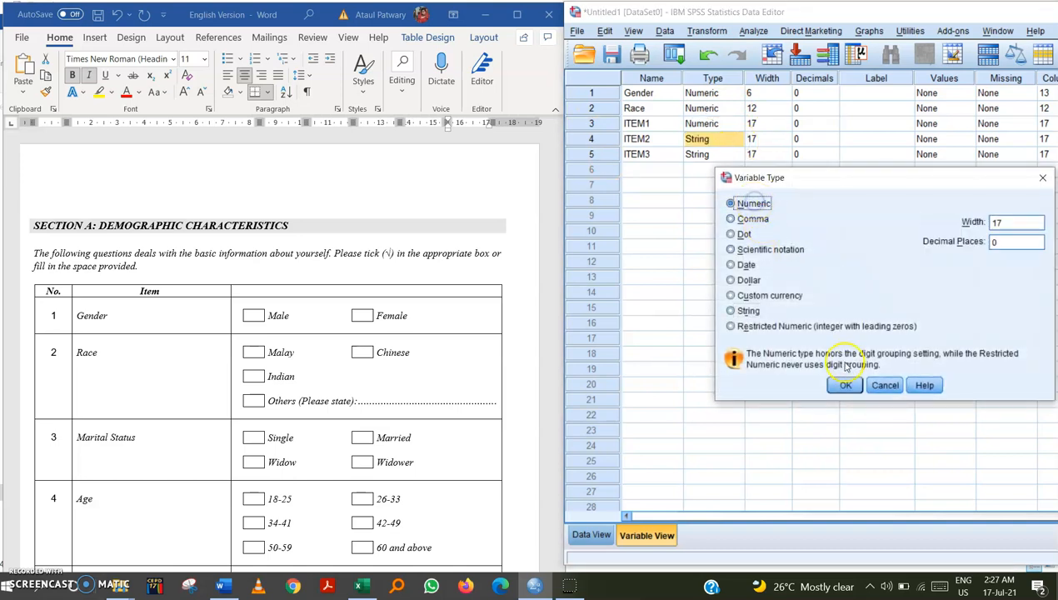
click(843, 383)
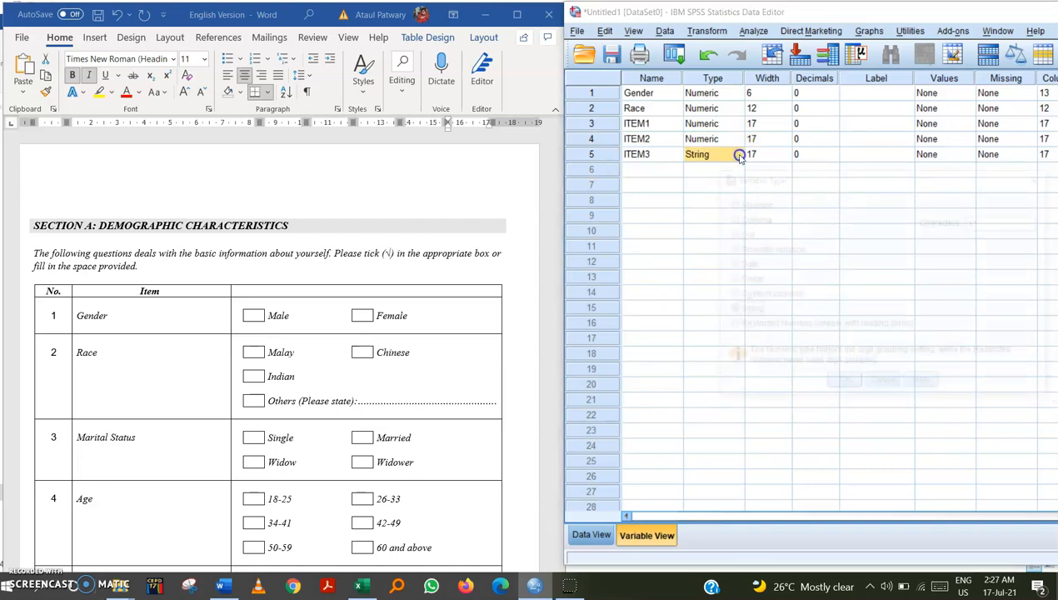
click(740, 154)
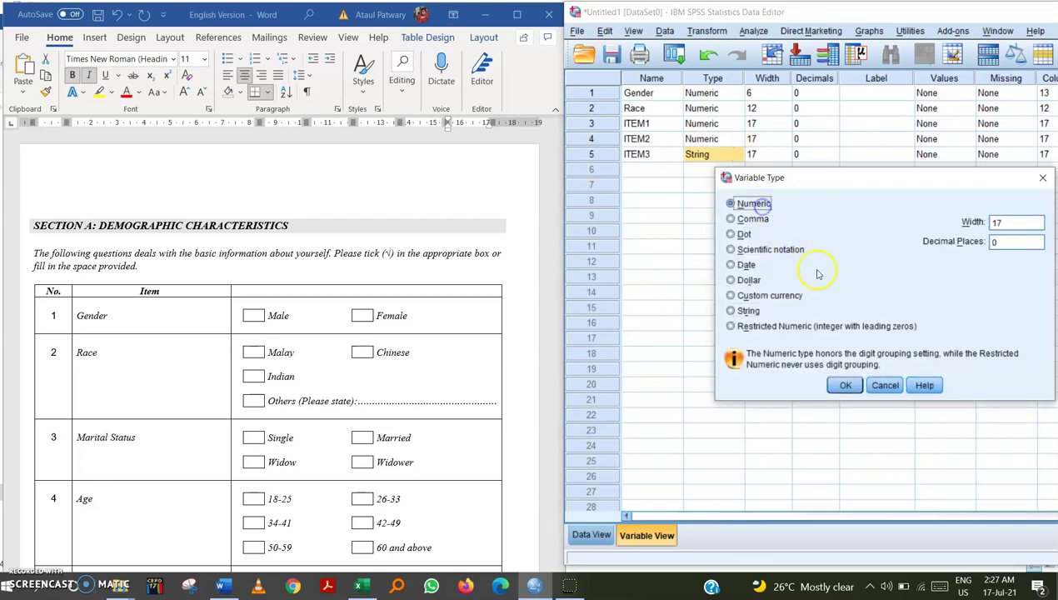
click(844, 383)
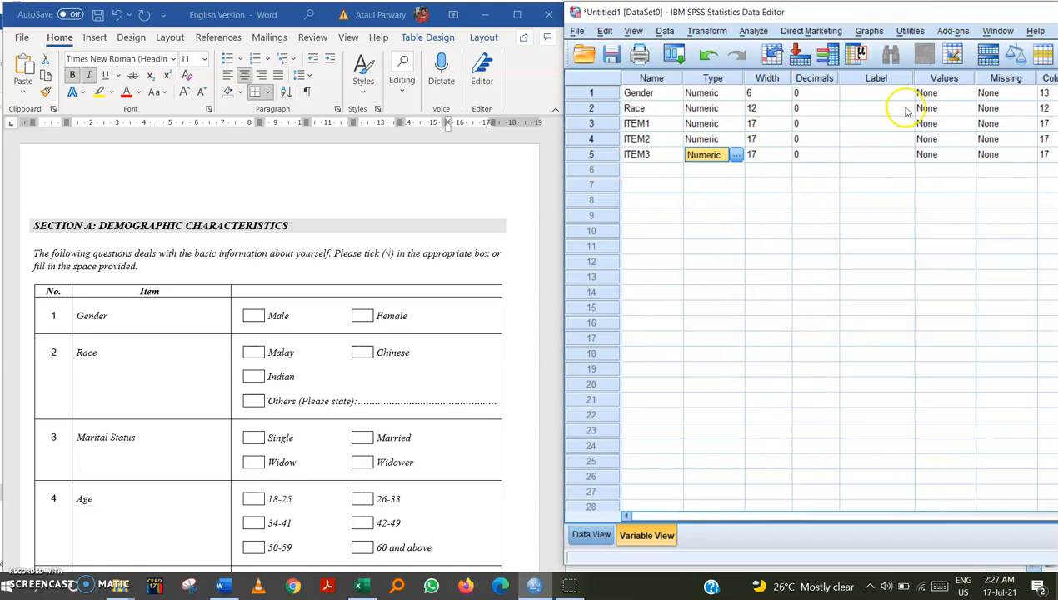
mouse_move(844, 80)
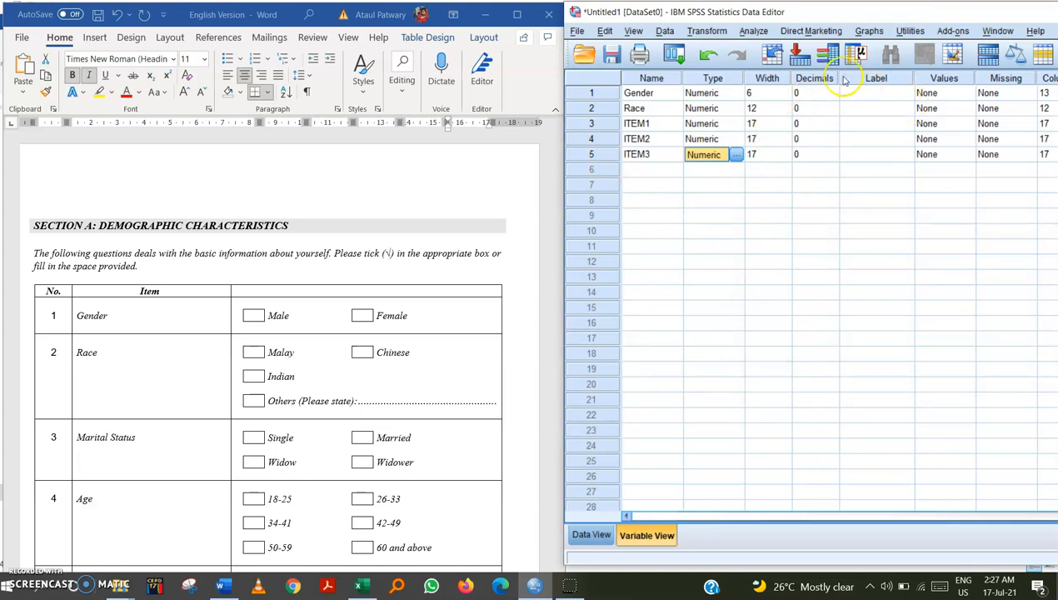
click(590, 535)
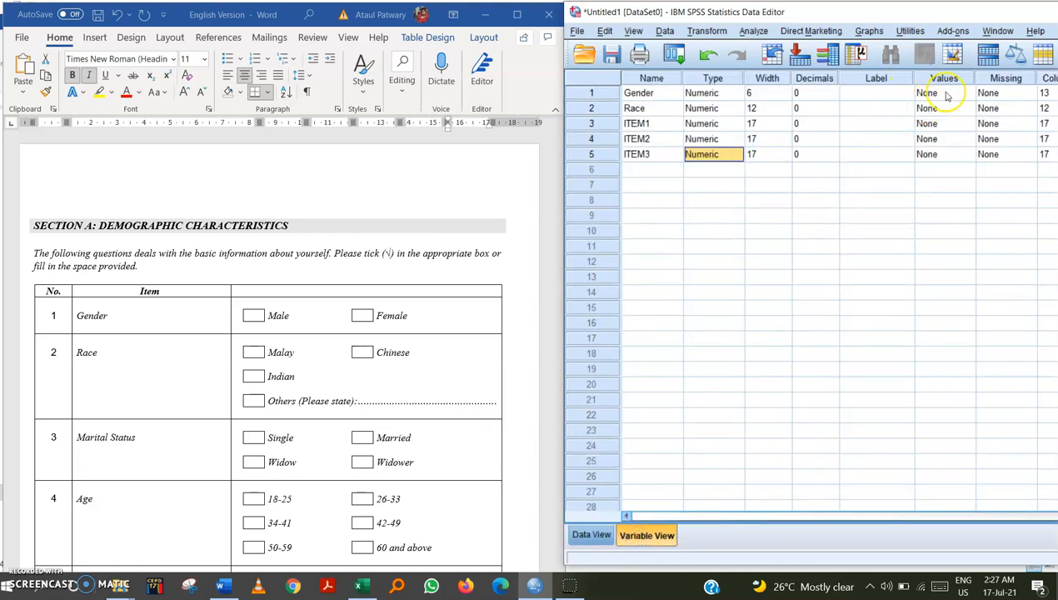
Add the value label 1 = Male to Gender, dismissing the incorrect-value warning
click(944, 93)
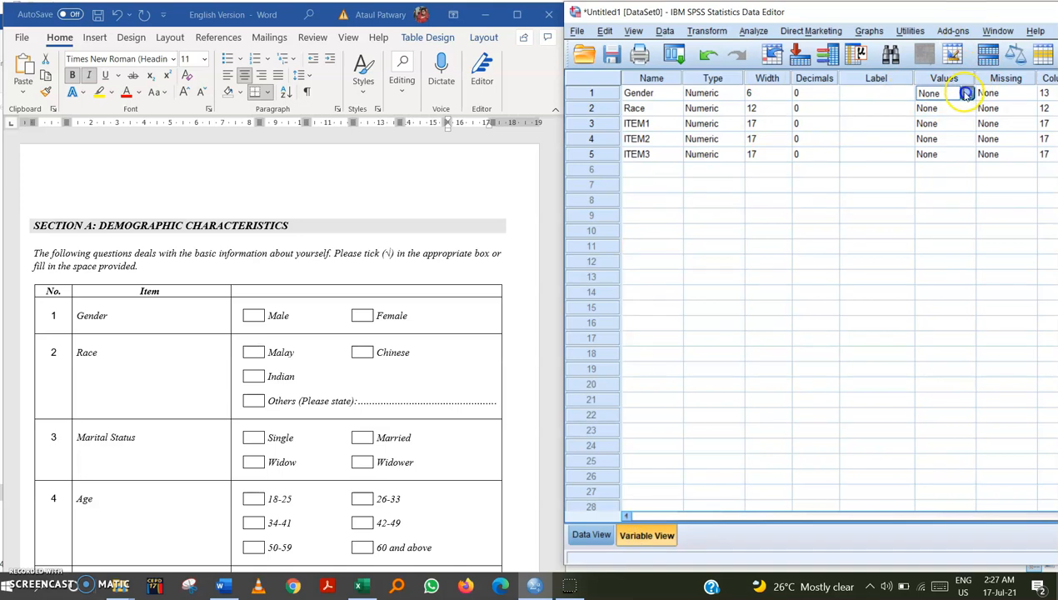
click(967, 93)
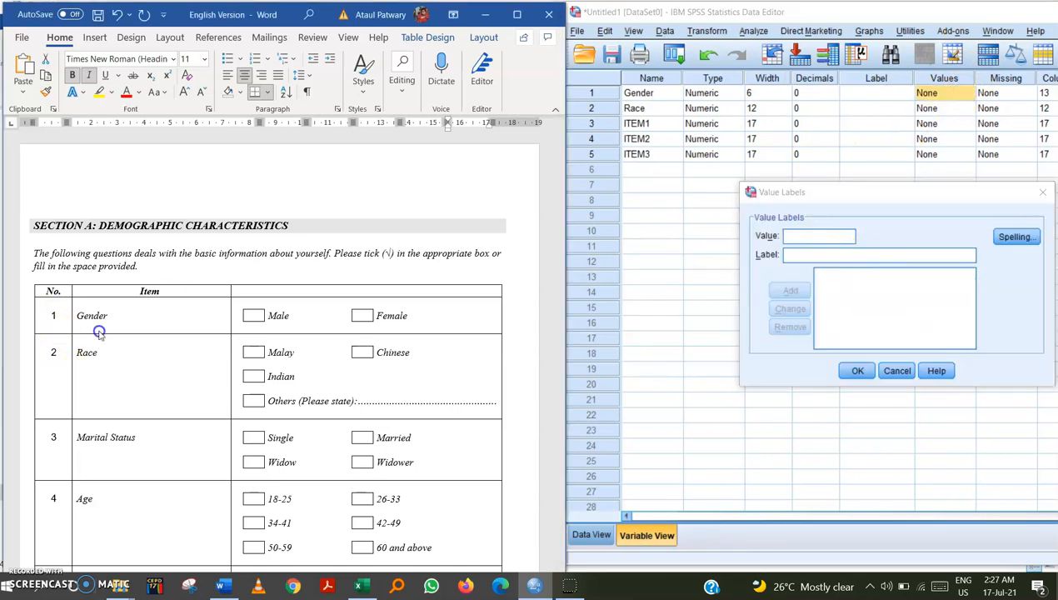
click(819, 236)
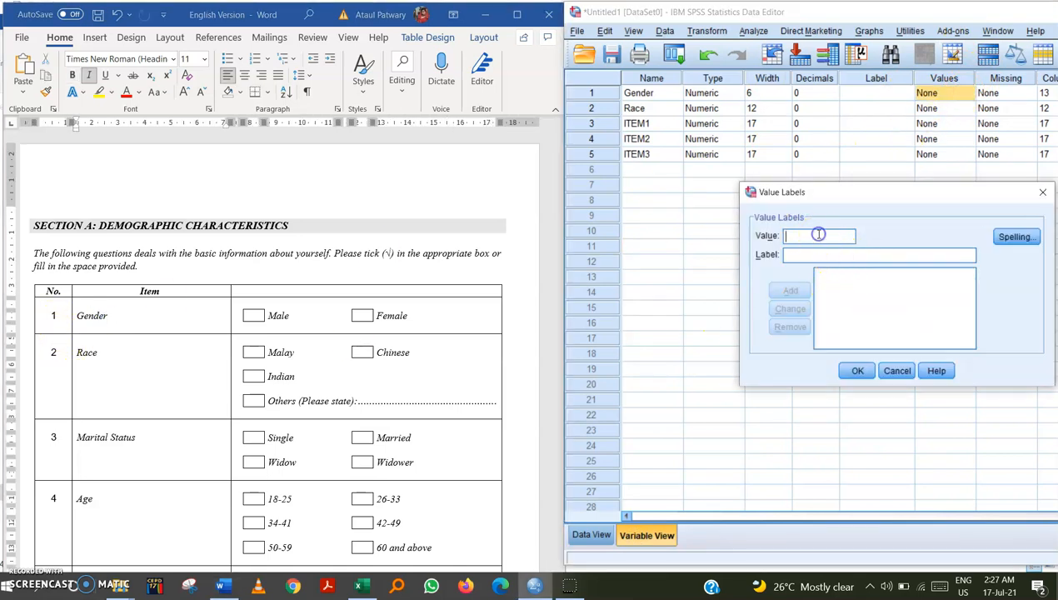
text(Male 1)
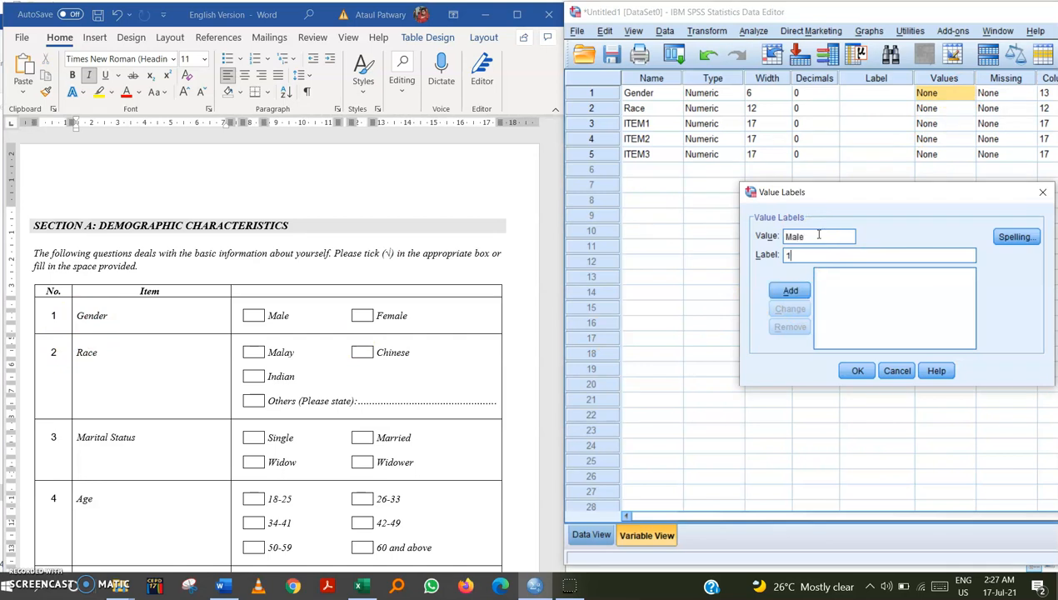
click(790, 290)
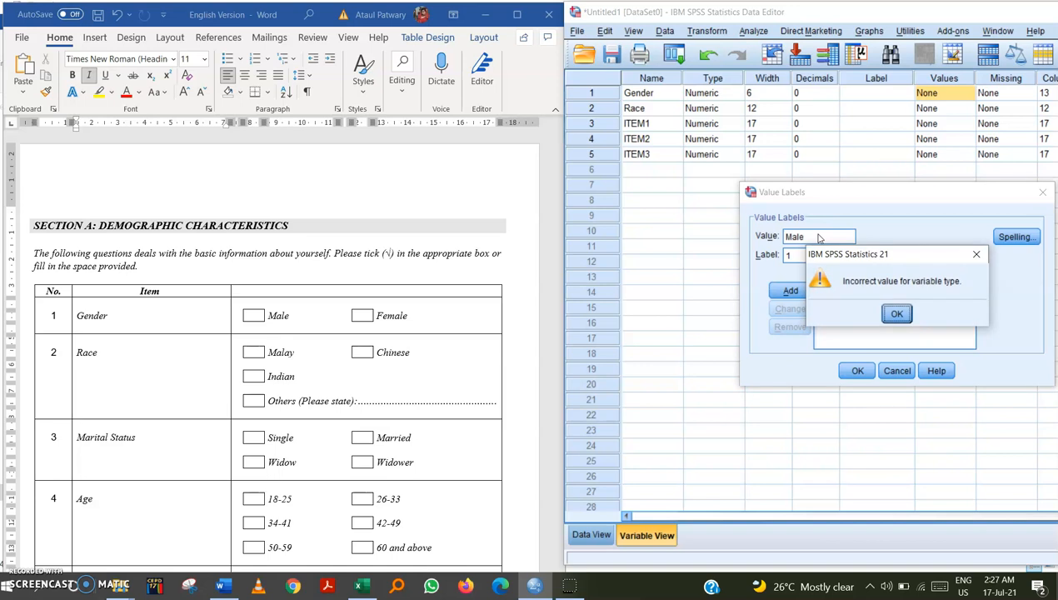
click(896, 313)
text(1)
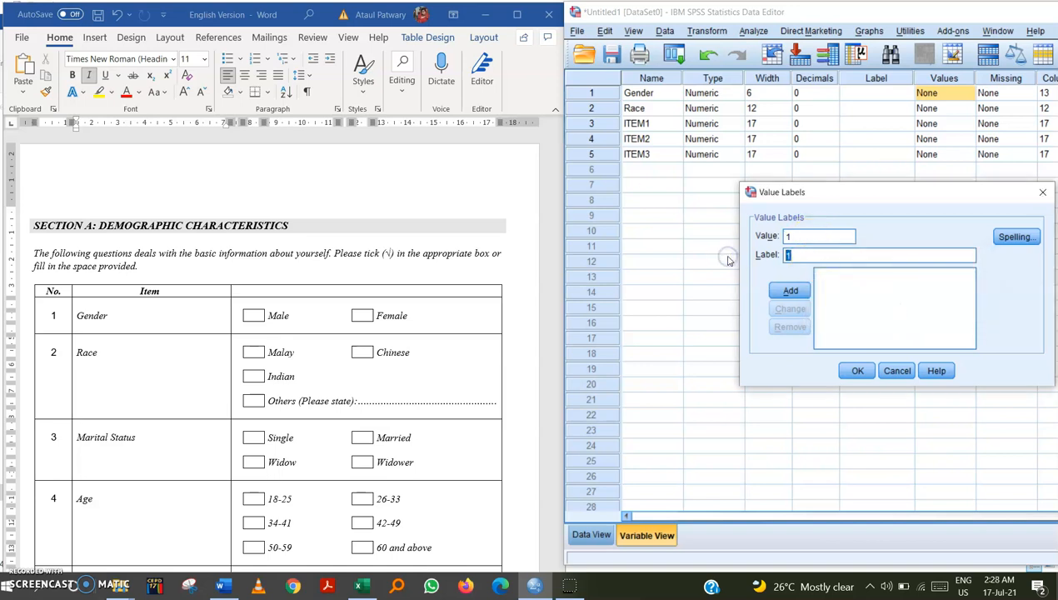
Add 2 = Female and confirm Gender's value labels
click(790, 290)
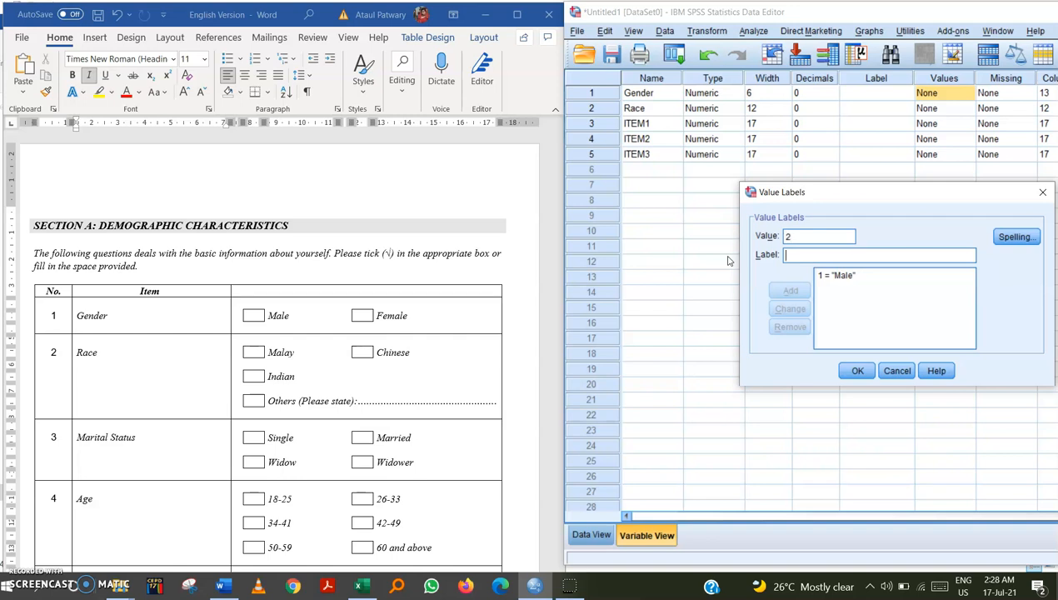
text(Fe)
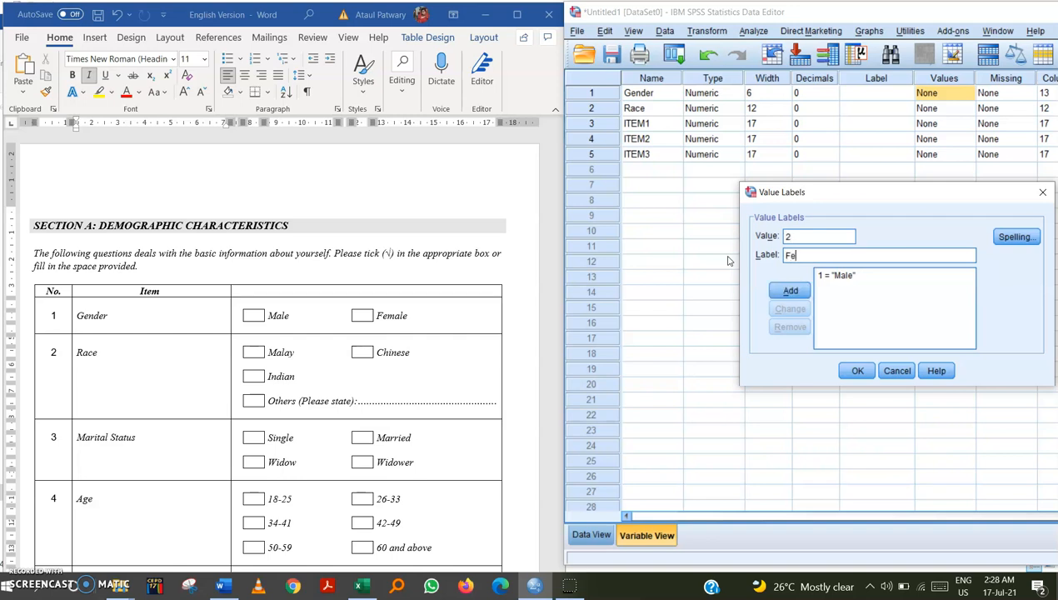
click(791, 290)
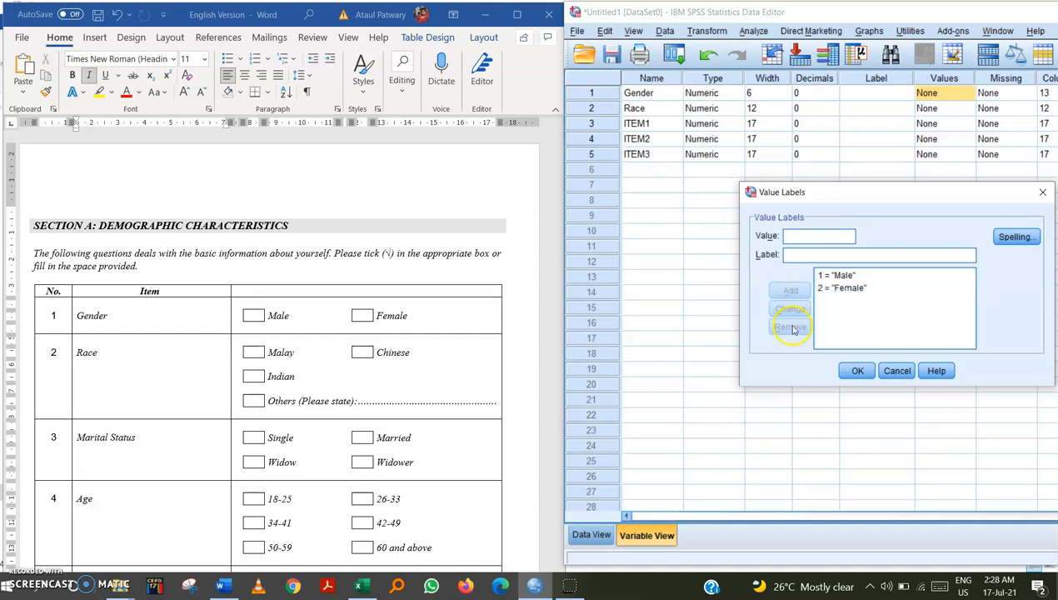
click(857, 371)
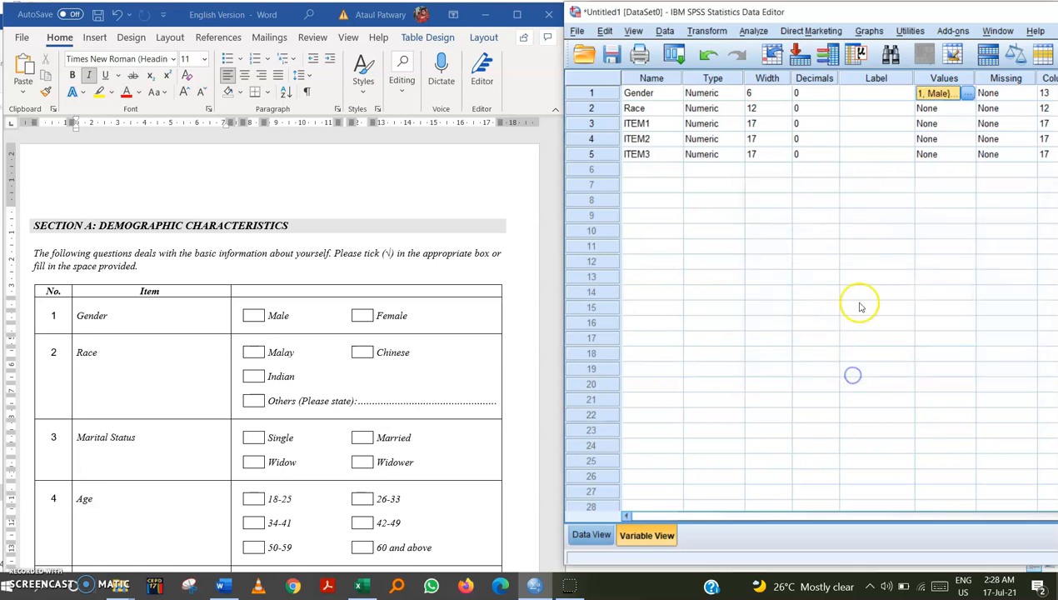
Add Race value labels 1 = Malay and 2 = Chinese
click(967, 109)
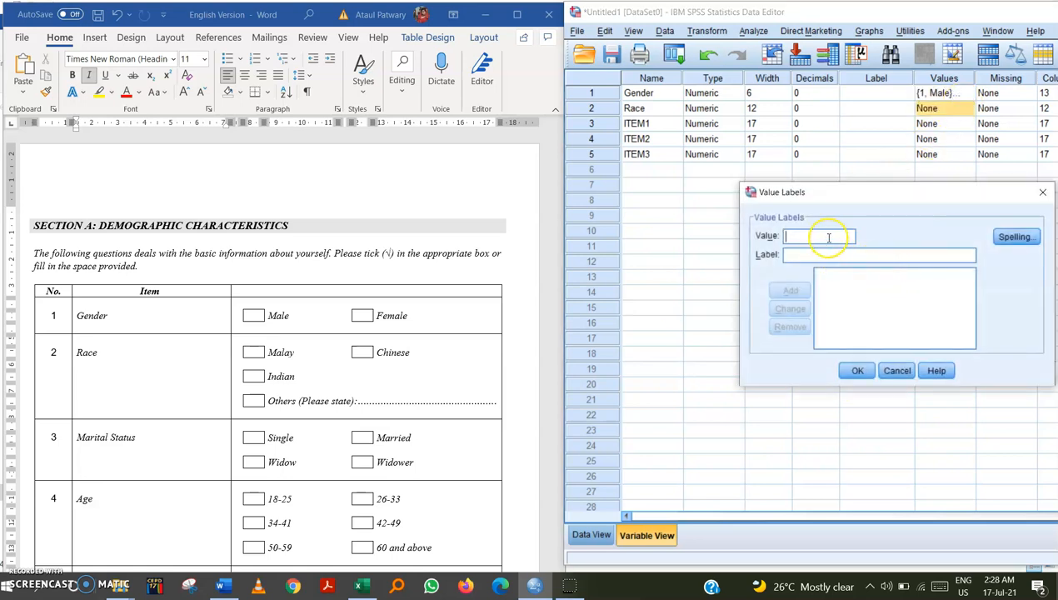
mouse_move(820, 237)
text(Ma)
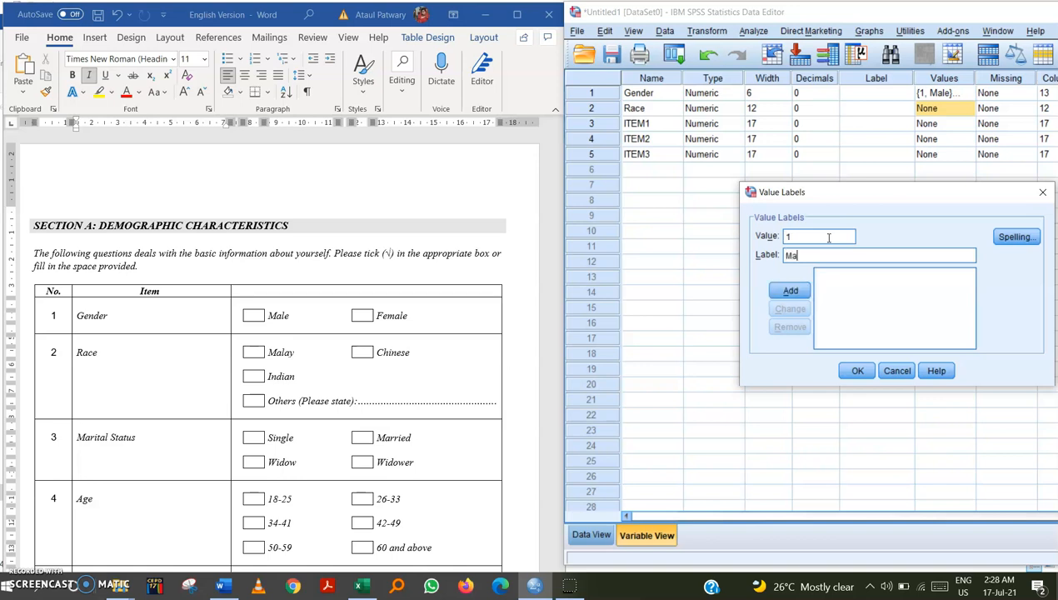
click(790, 290)
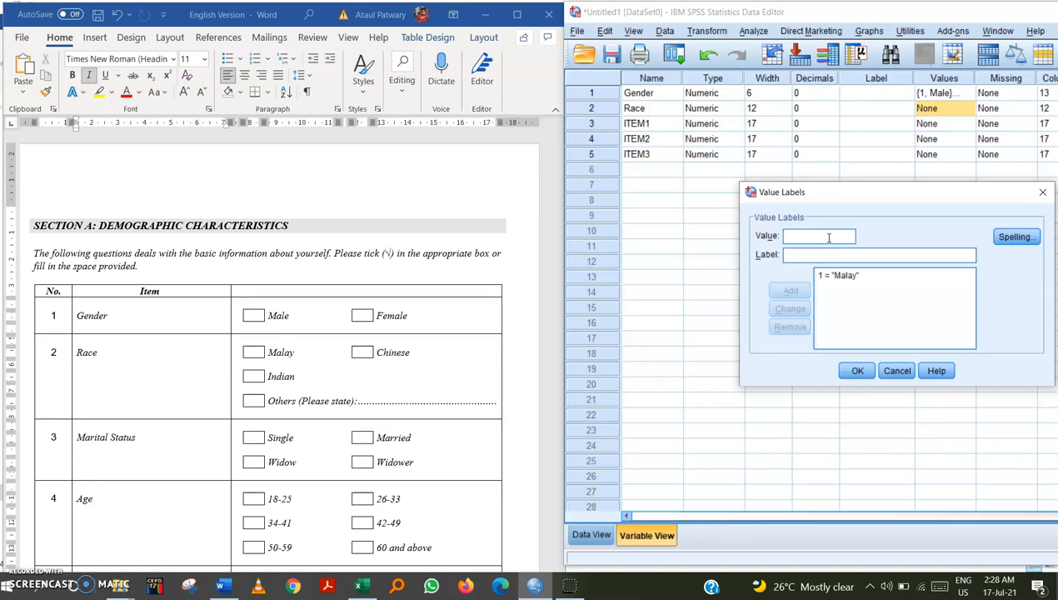
text(Chi)
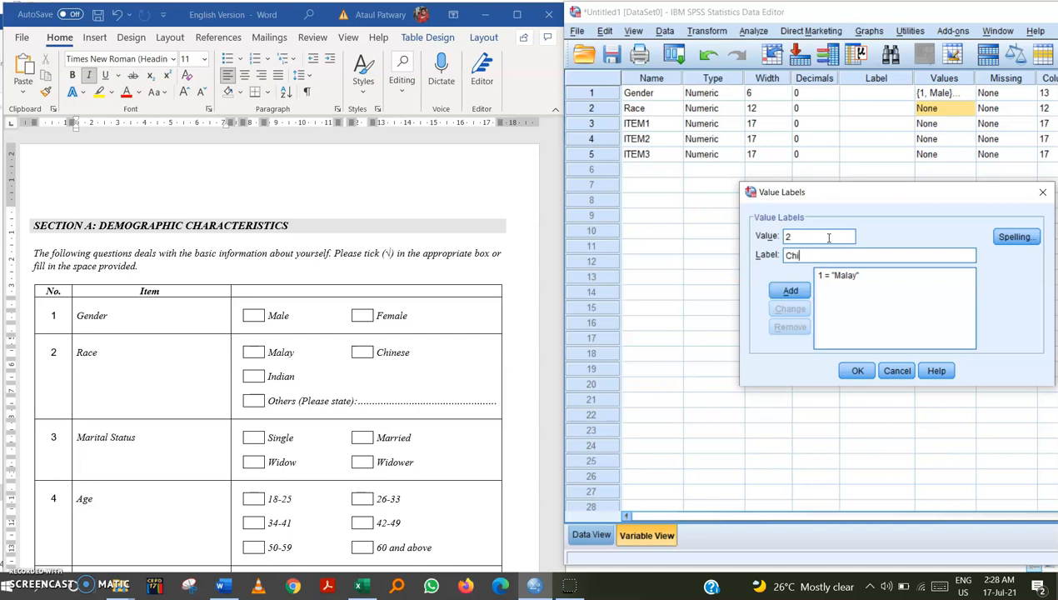
text(ne)
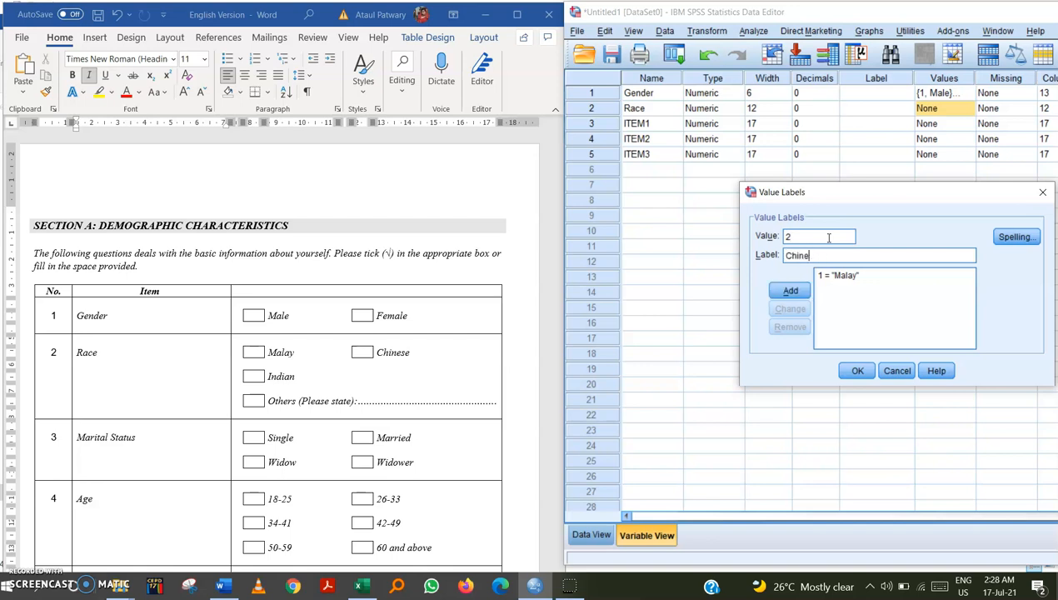
click(790, 291)
text(In)
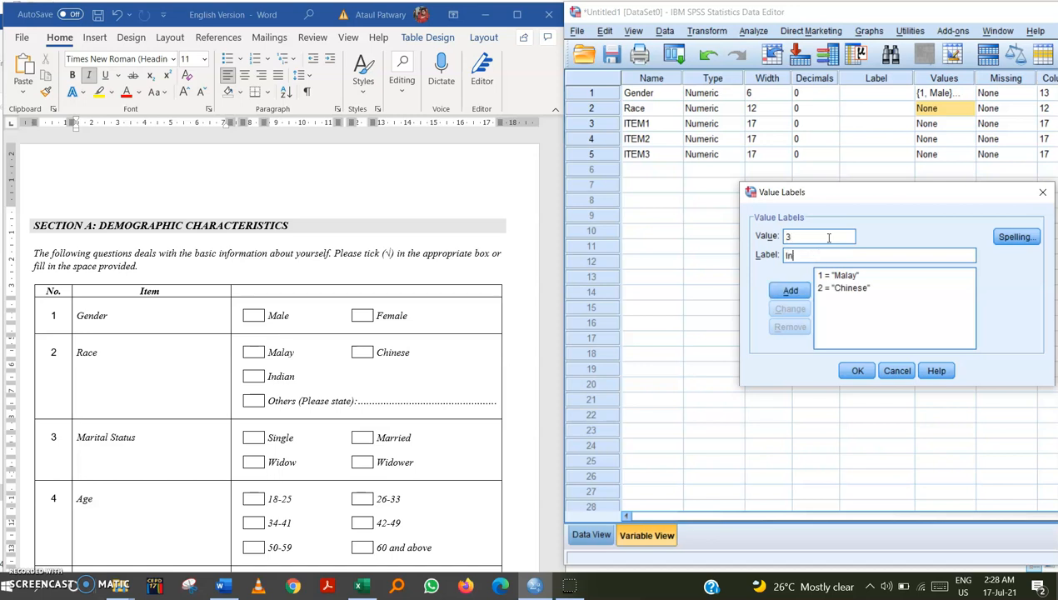
Add Race value labels 3 = Indian and 4 = others
click(790, 290)
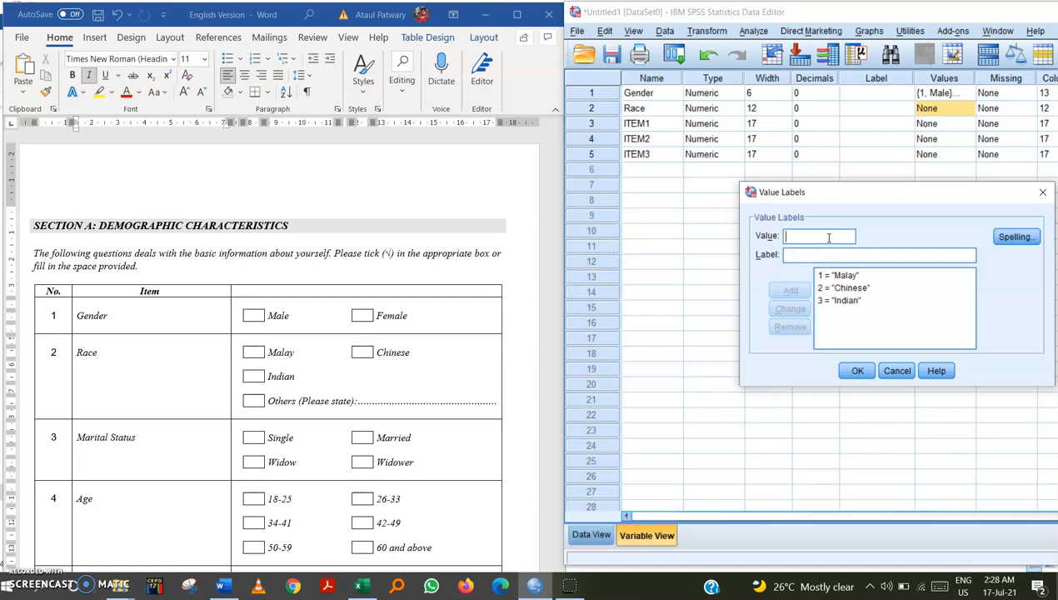
text(4)
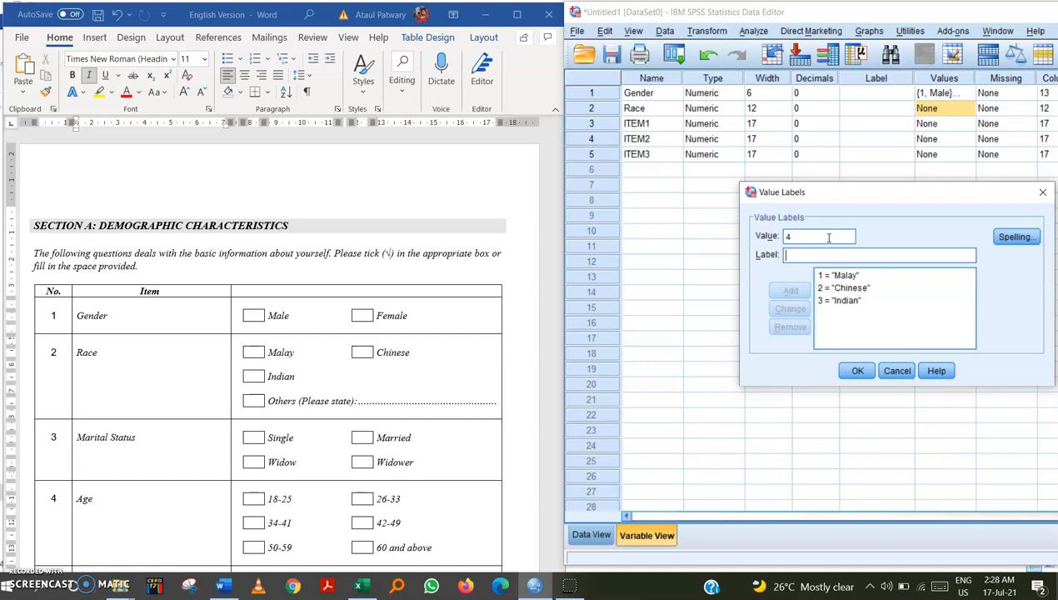
text(others)
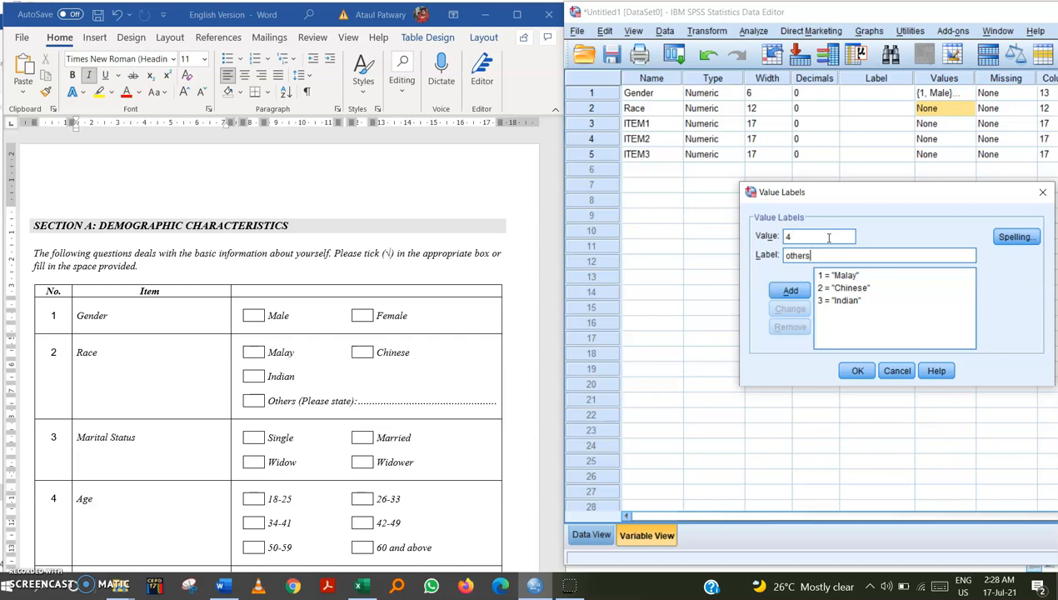
click(791, 290)
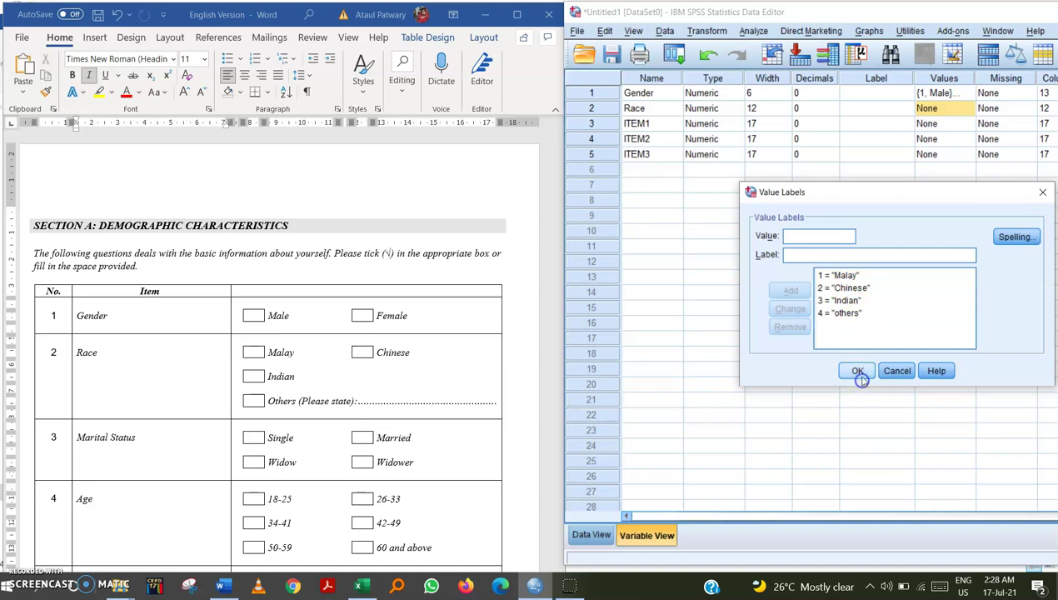
Add ITEM1 value labels 1 = Strongly Disagree and 2 = Do not agree
click(857, 370)
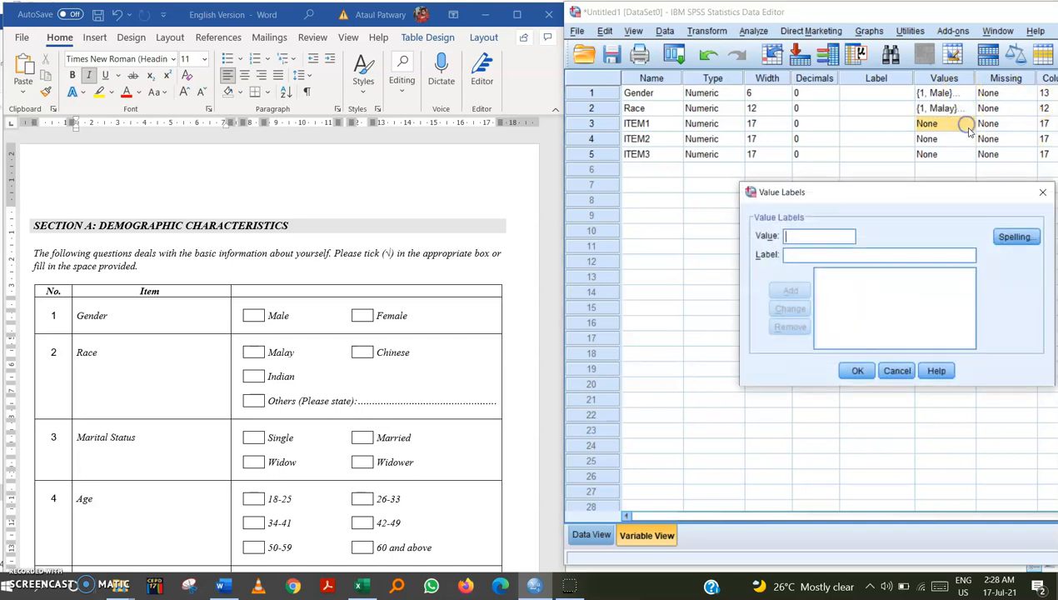
text(1)
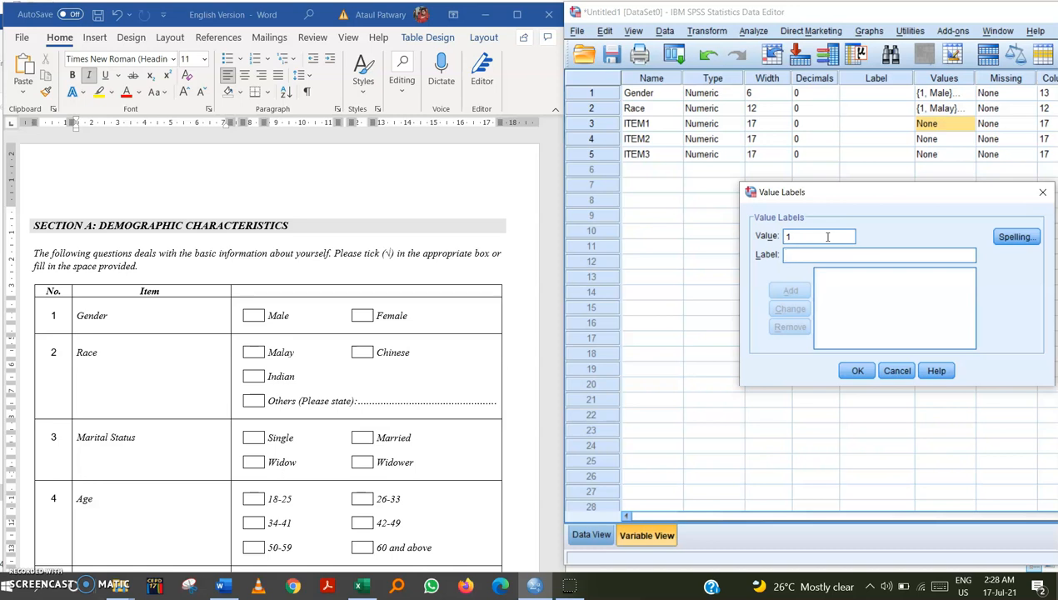
text(Strong)
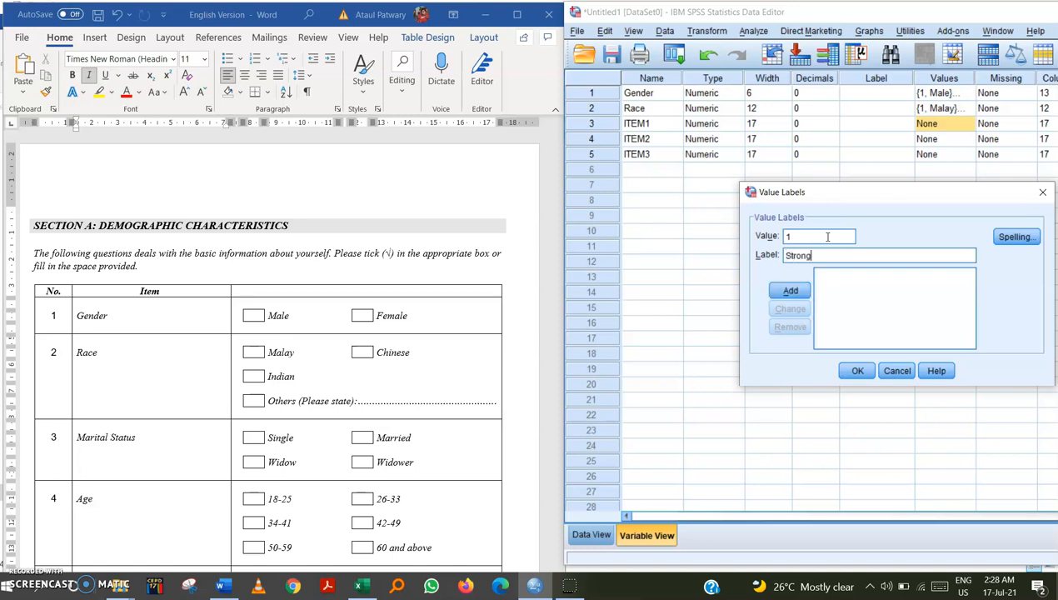
text(ly Disagr)
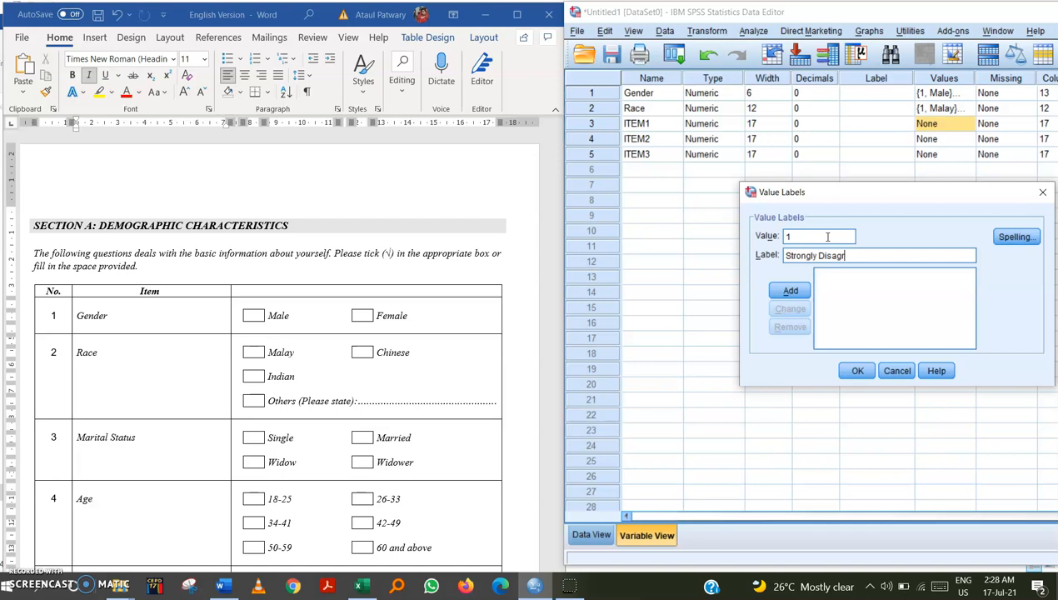
click(790, 290)
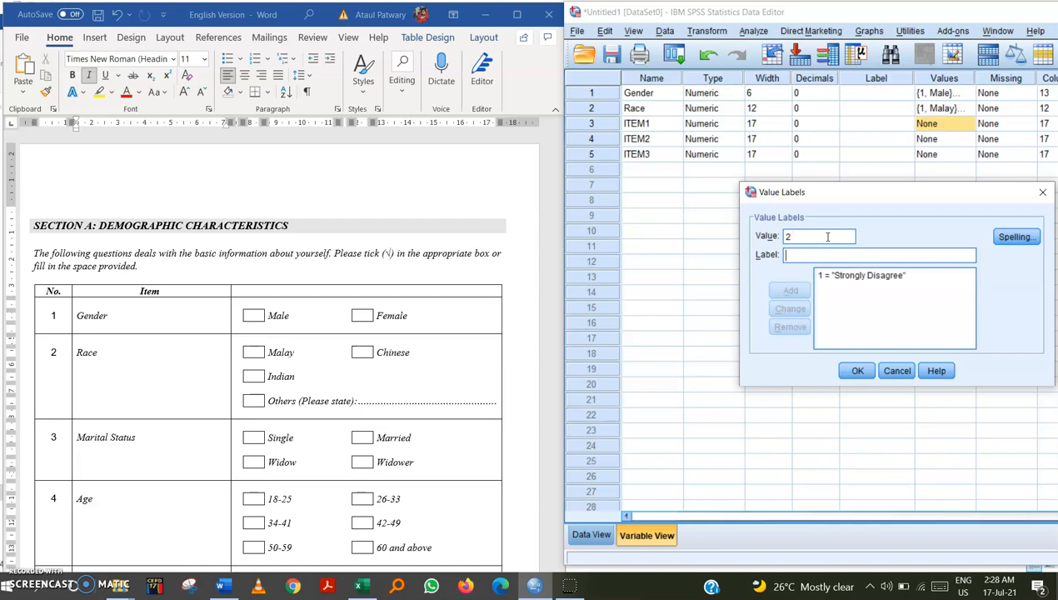
scroll(down, 3)
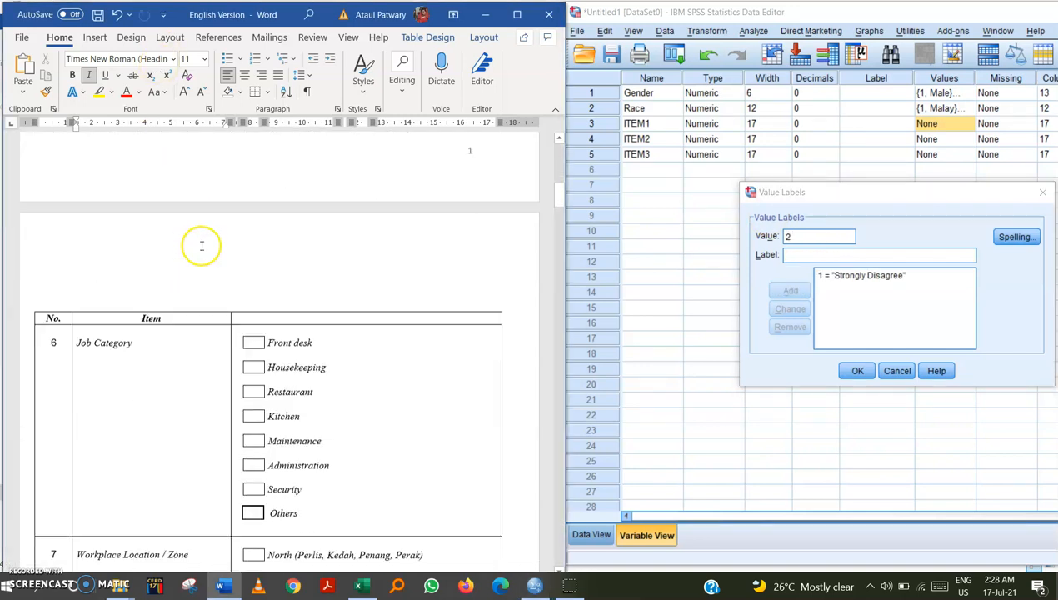
scroll(down, 3)
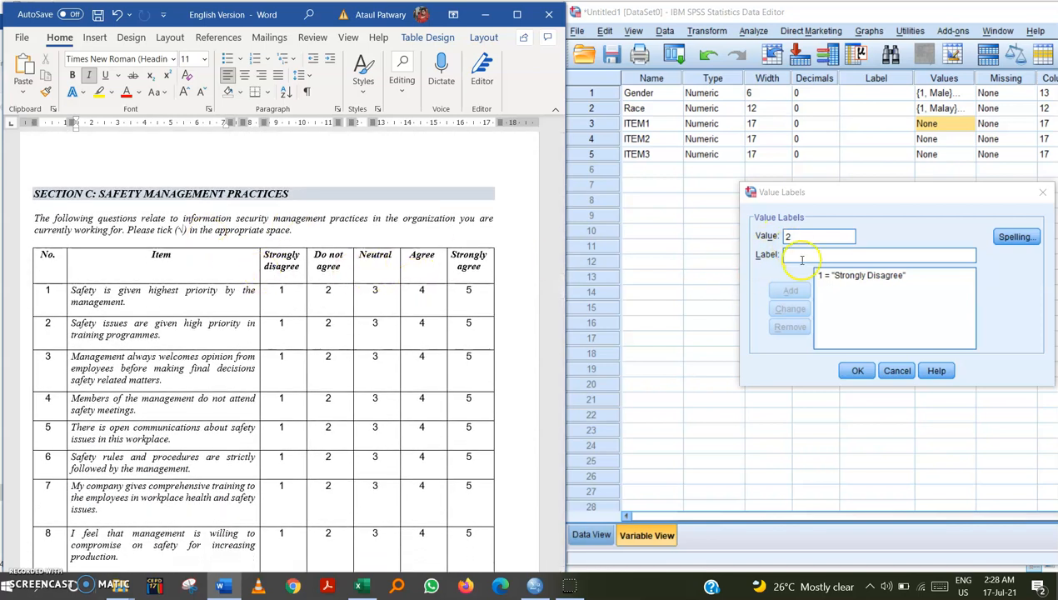
text(Do not)
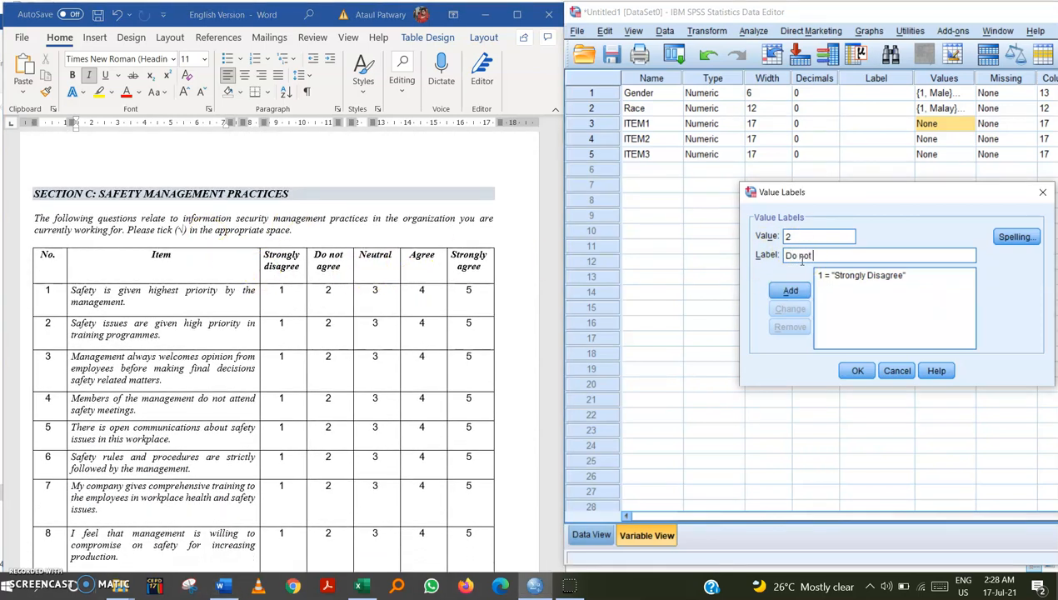
text(agree)
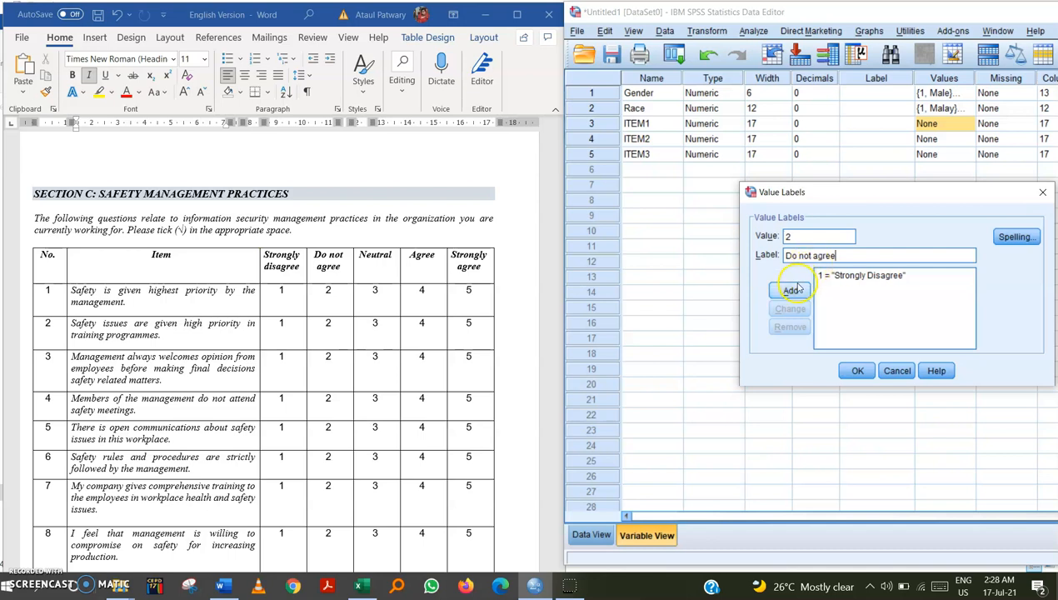
click(790, 290)
text(3)
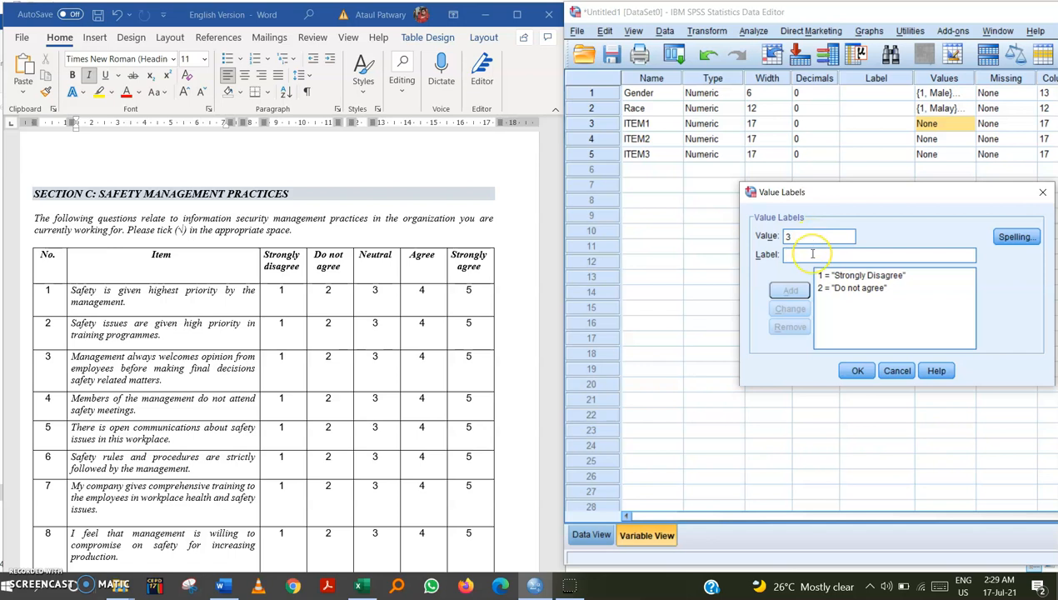
Add 3 = Neutral, 4 = Agree, 5 = Strongly Agree and confirm ITEM1's labels
text(Ne)
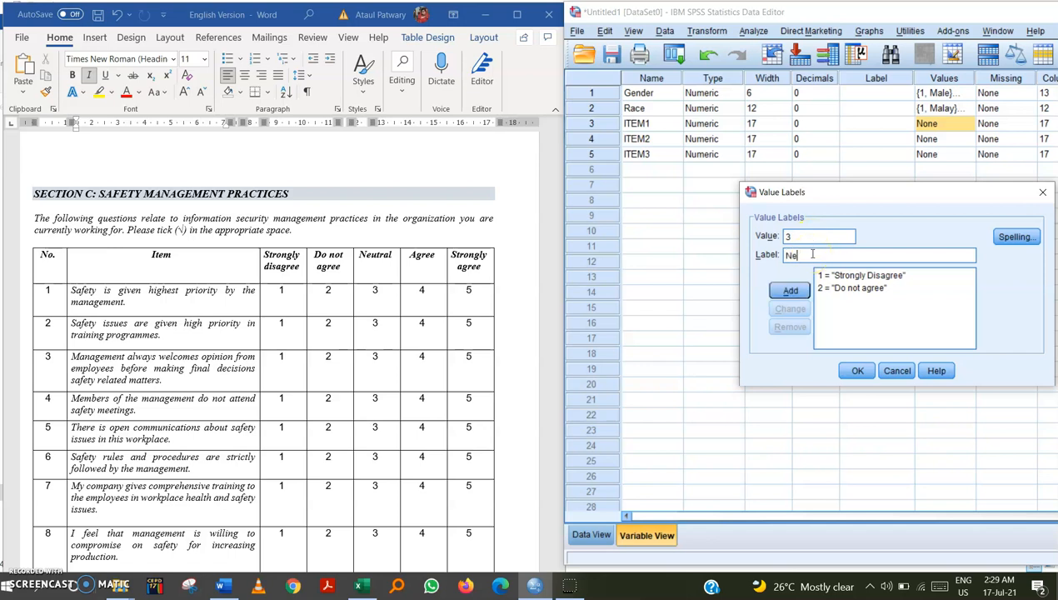
text(utral)
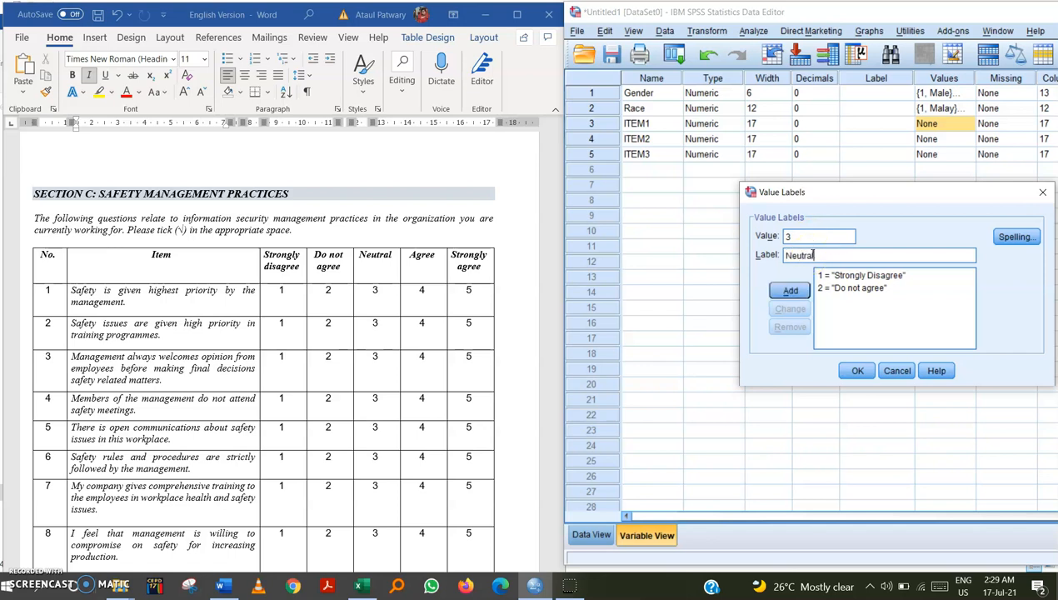
click(790, 290)
text(Ag)
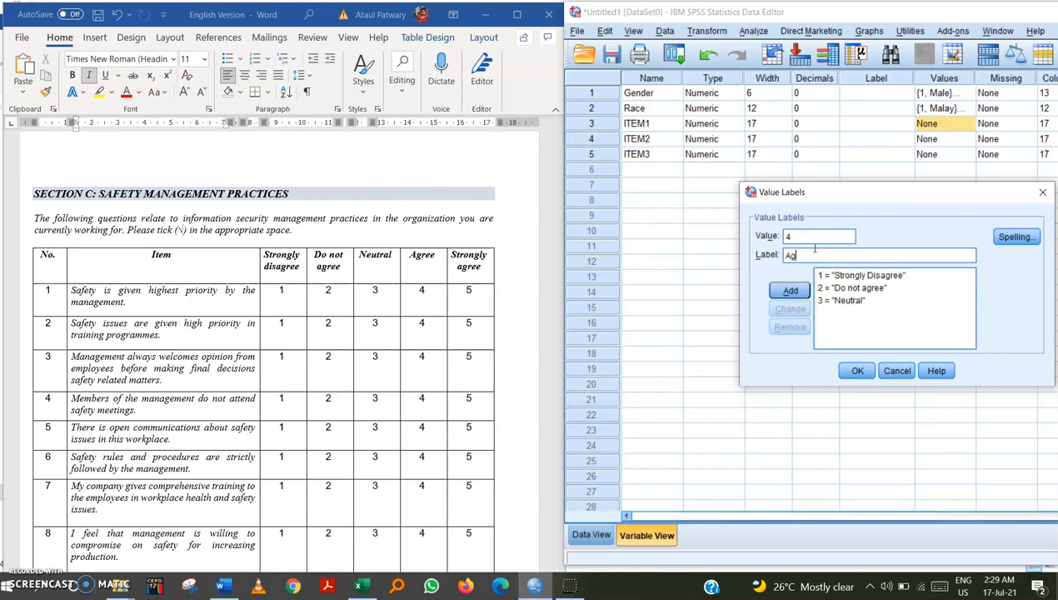
click(790, 290)
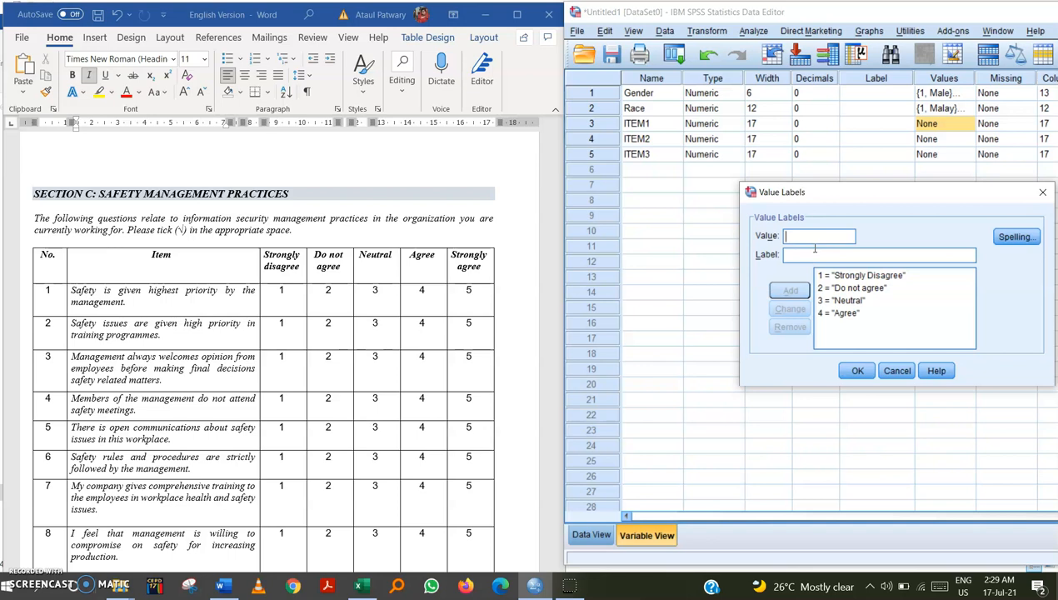
text(5)
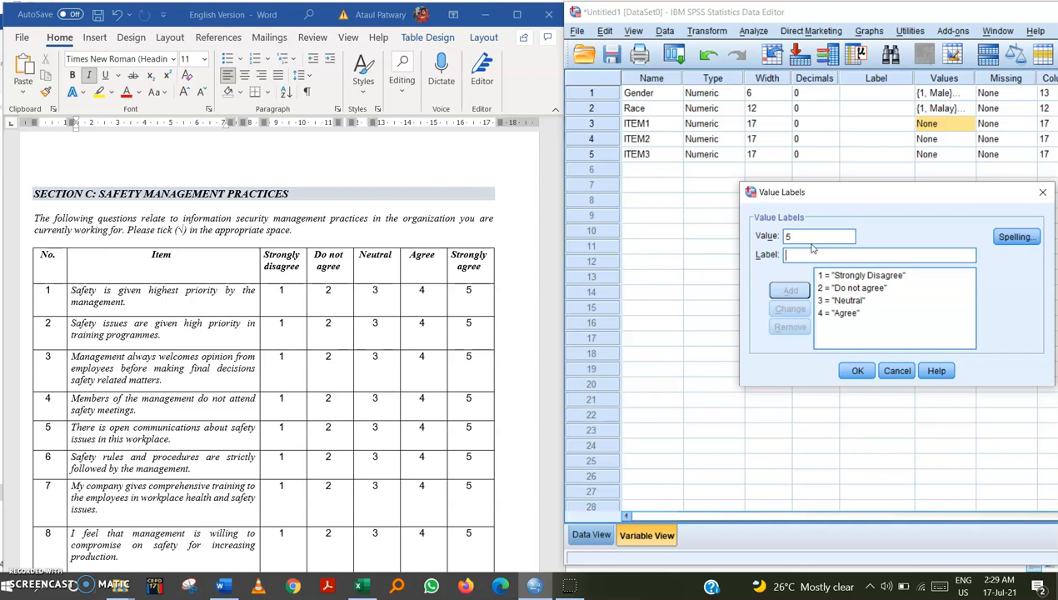
text(Strongly Agre)
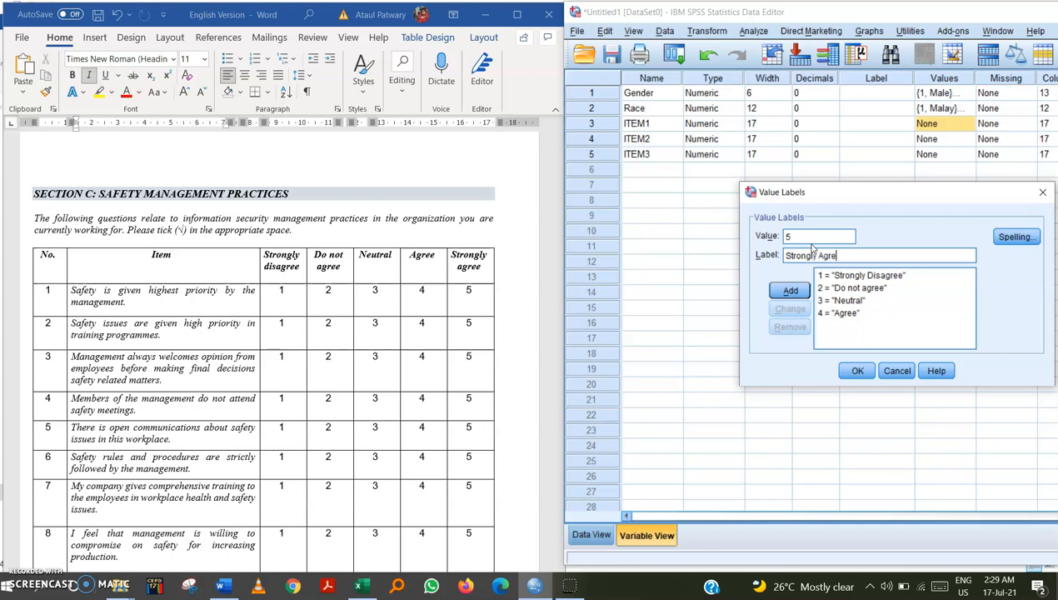
click(857, 370)
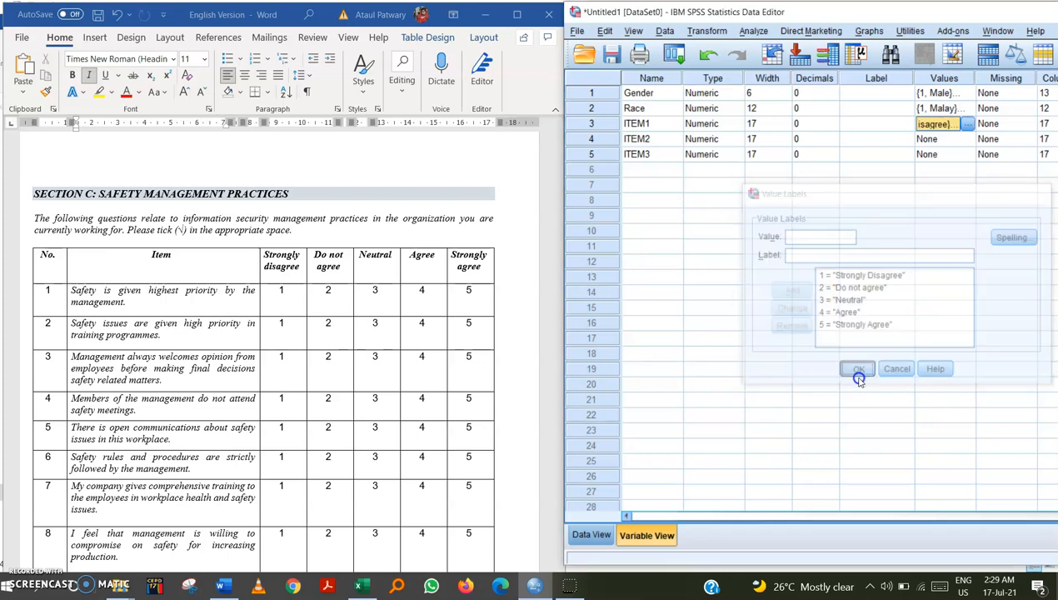
Copy ITEM1's value labels and paste them into ITEM2 and ITEM3's Values cells
click(857, 368)
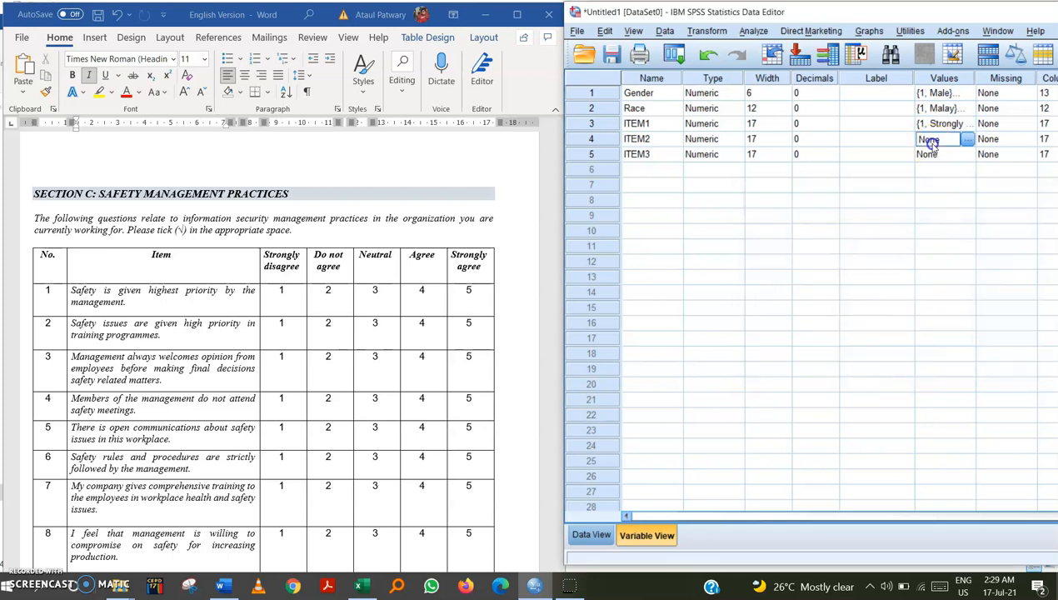
click(937, 154)
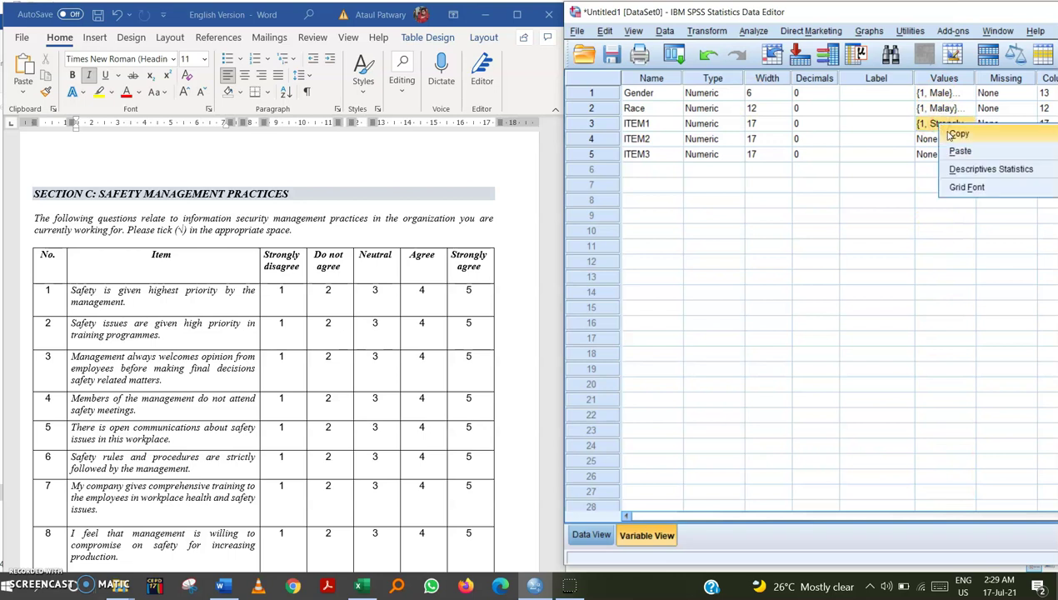
click(934, 140)
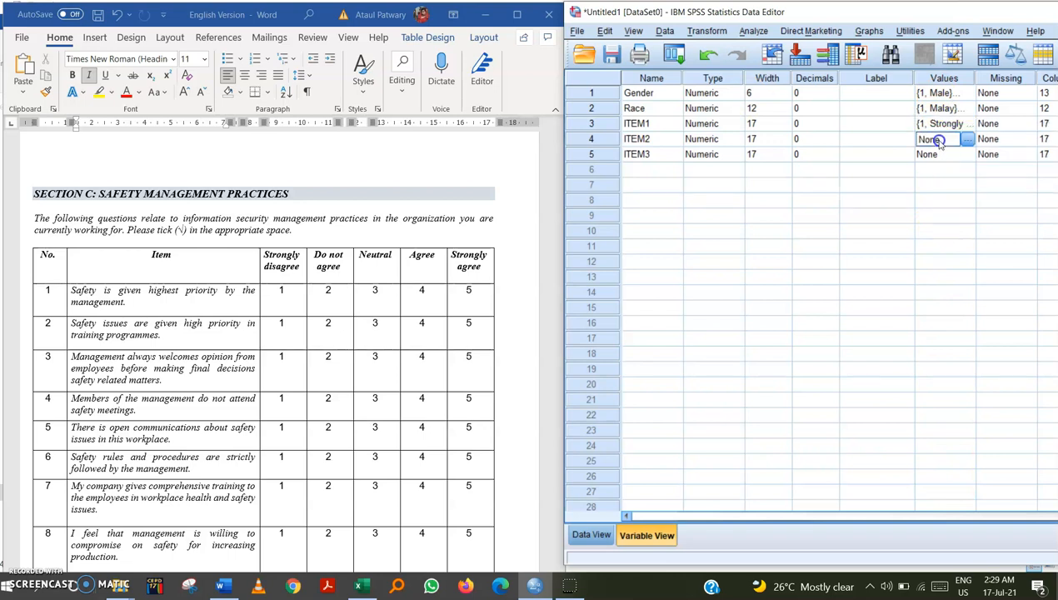
click(927, 153)
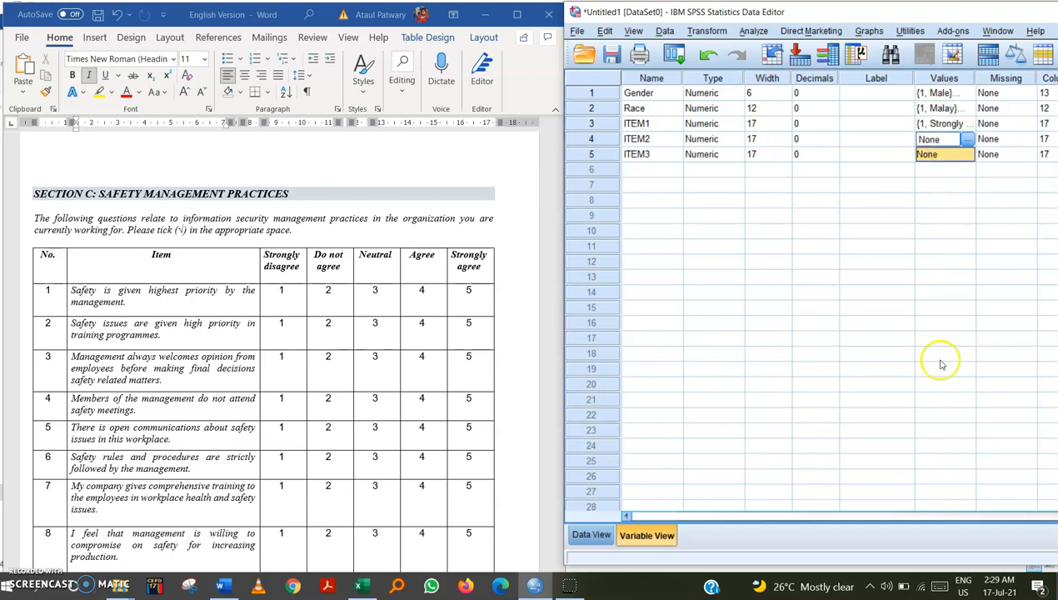
right_click(930, 140)
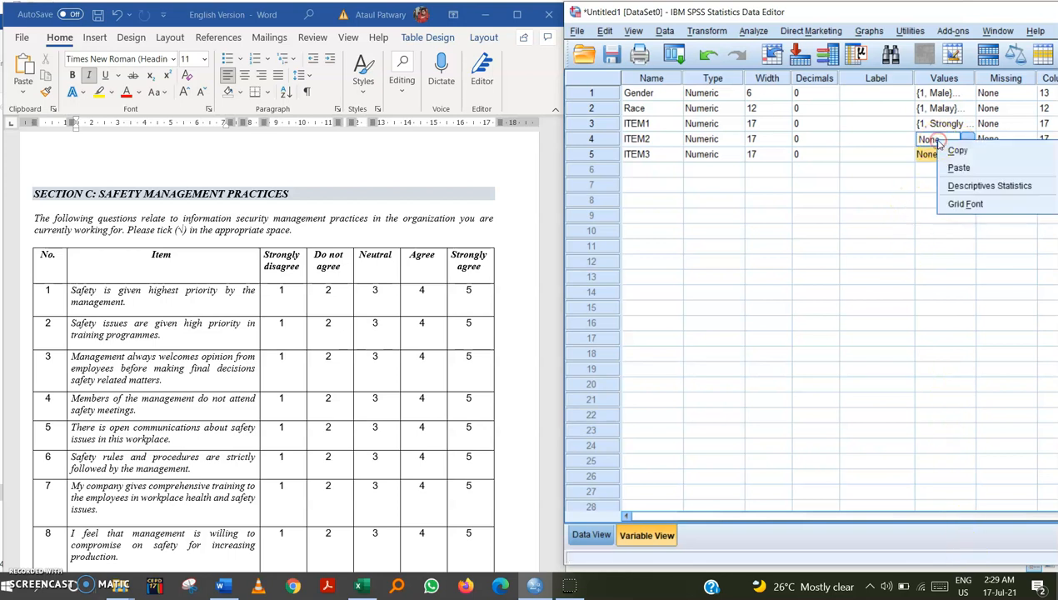
click(958, 167)
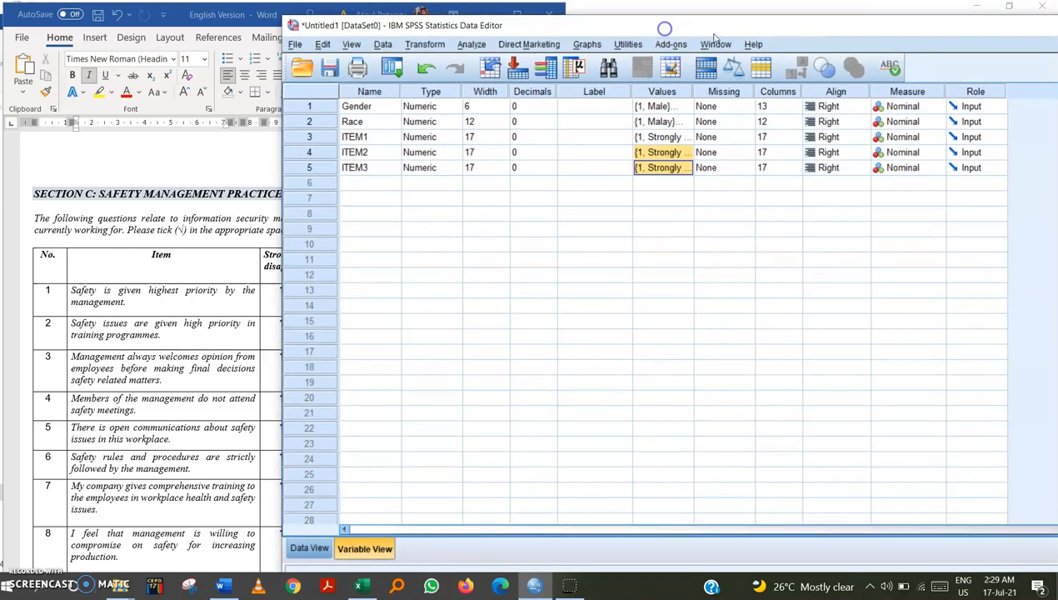
Set ITEM1 and ITEM2's Measure level to Scale
click(937, 107)
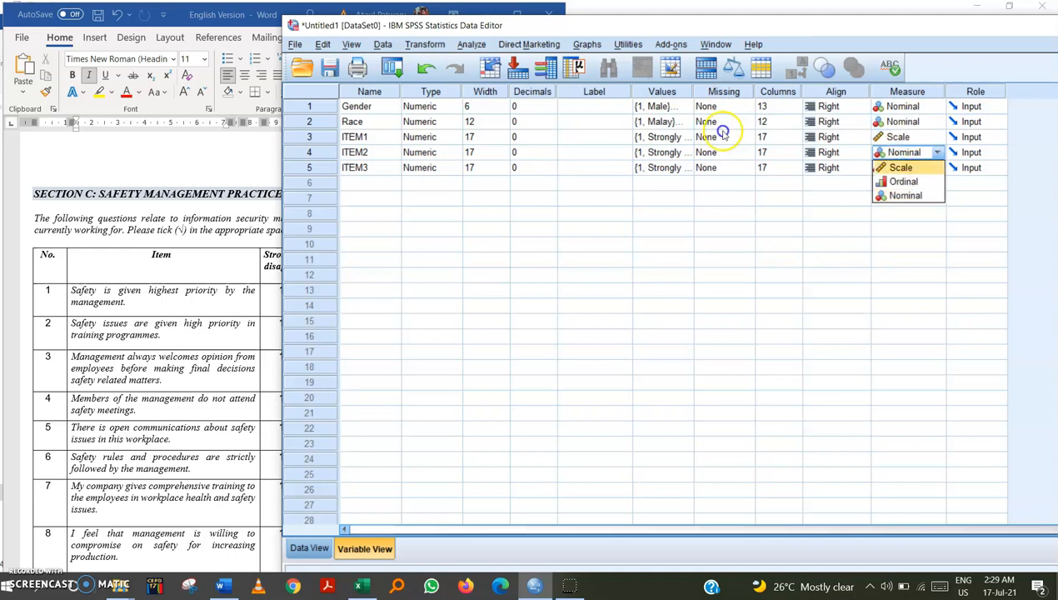
click(900, 166)
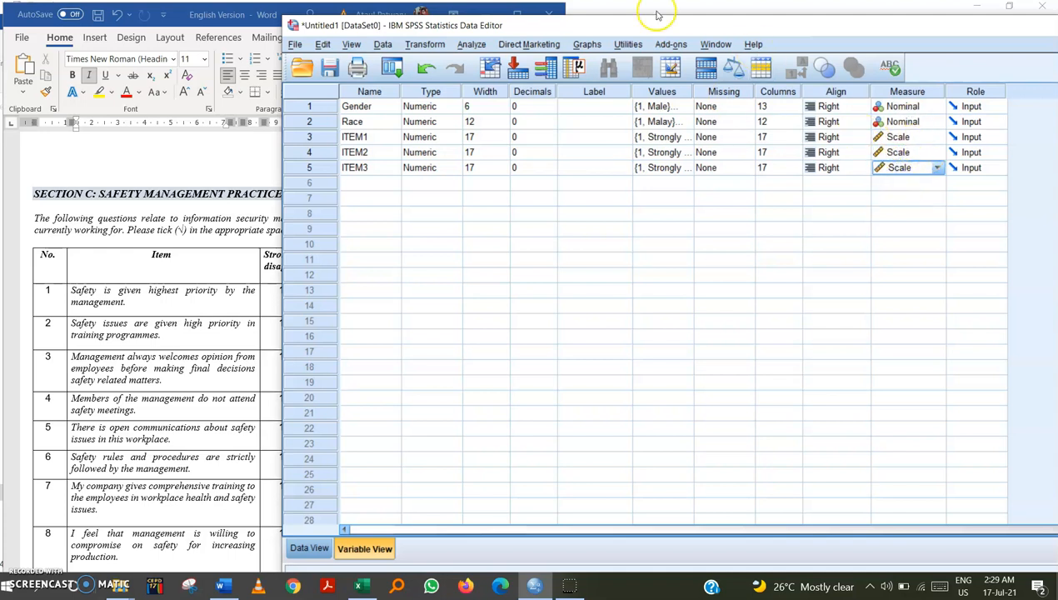
mouse_move(683, 115)
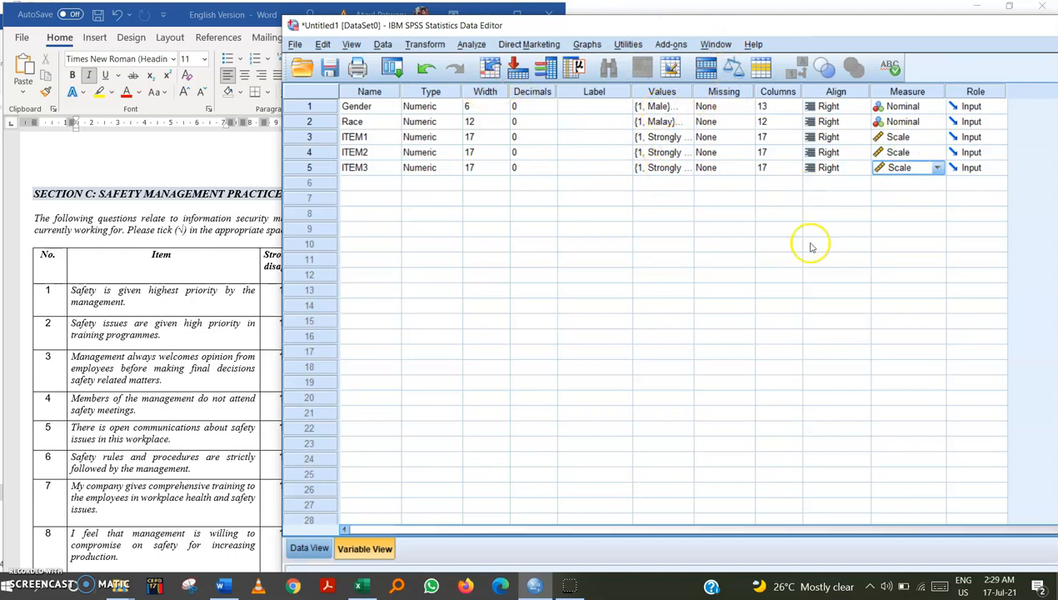
mouse_move(674, 40)
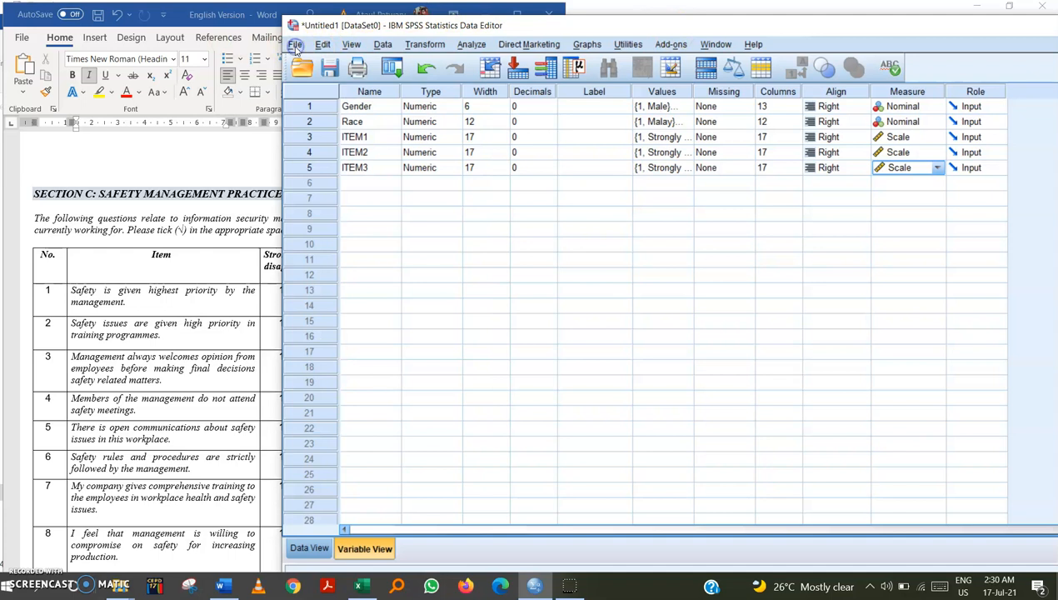
Save the dataset to Documents as comma-delimited Untitled1.csv via Save As
click(295, 44)
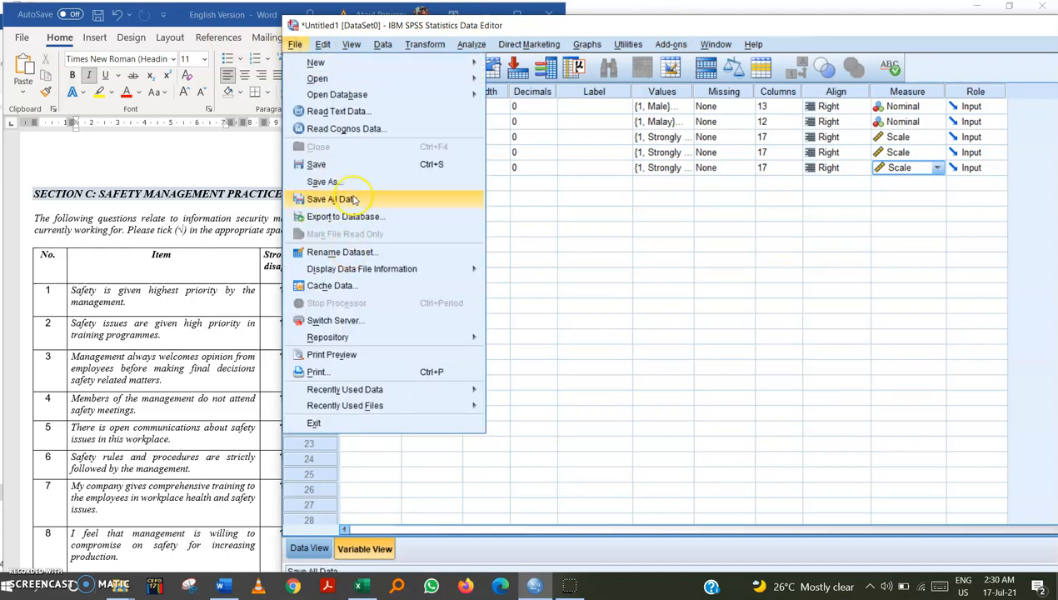
click(330, 198)
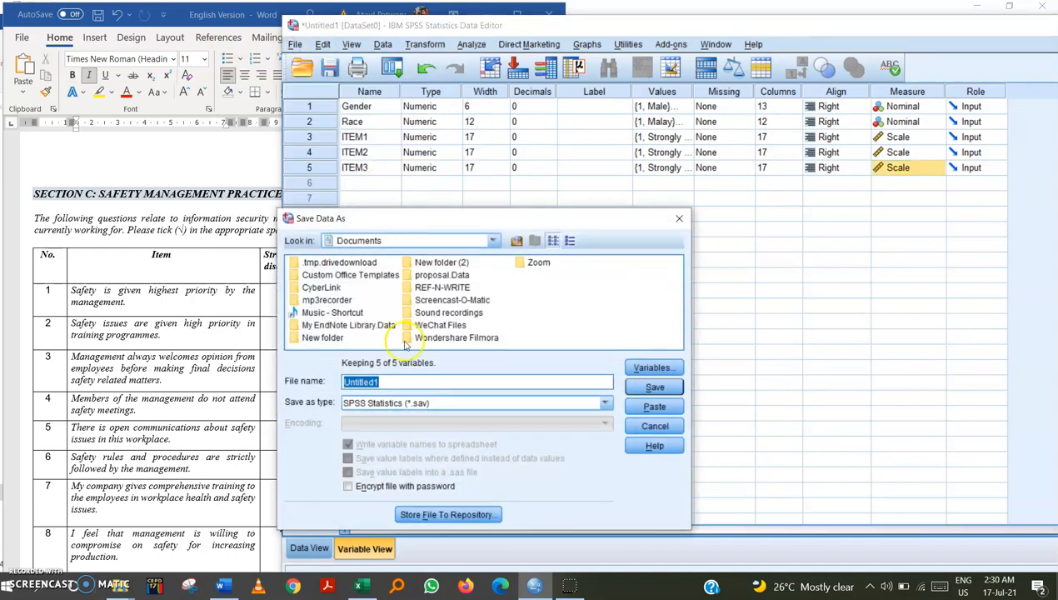
click(605, 401)
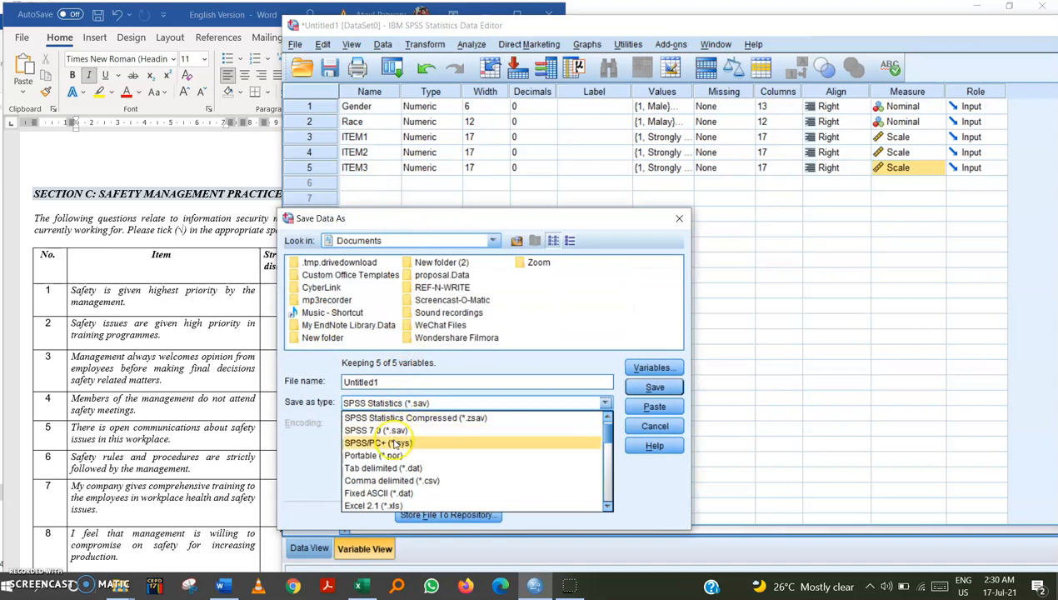
mouse_move(420, 480)
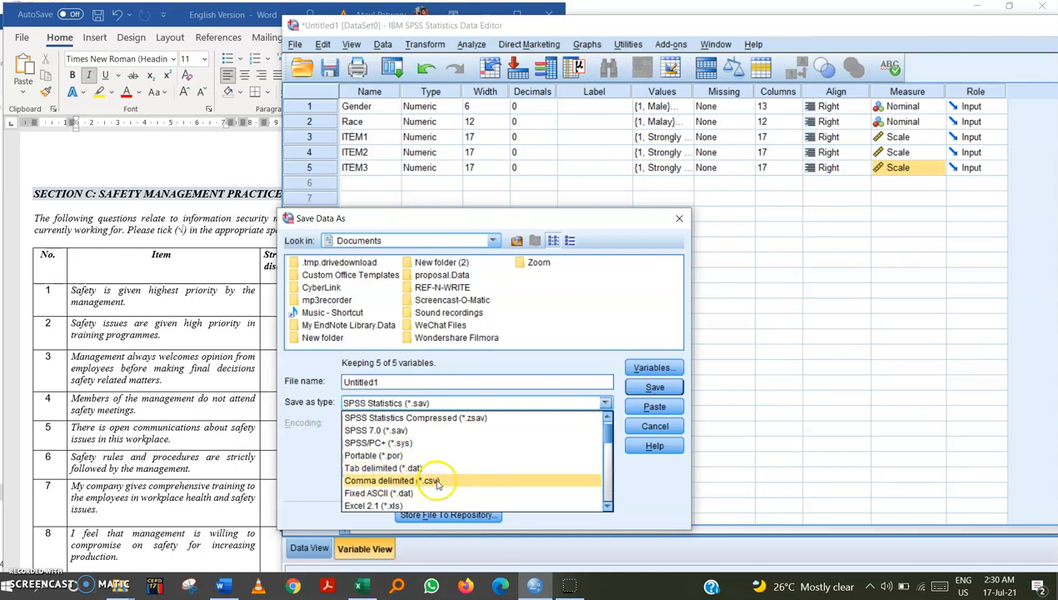
click(383, 480)
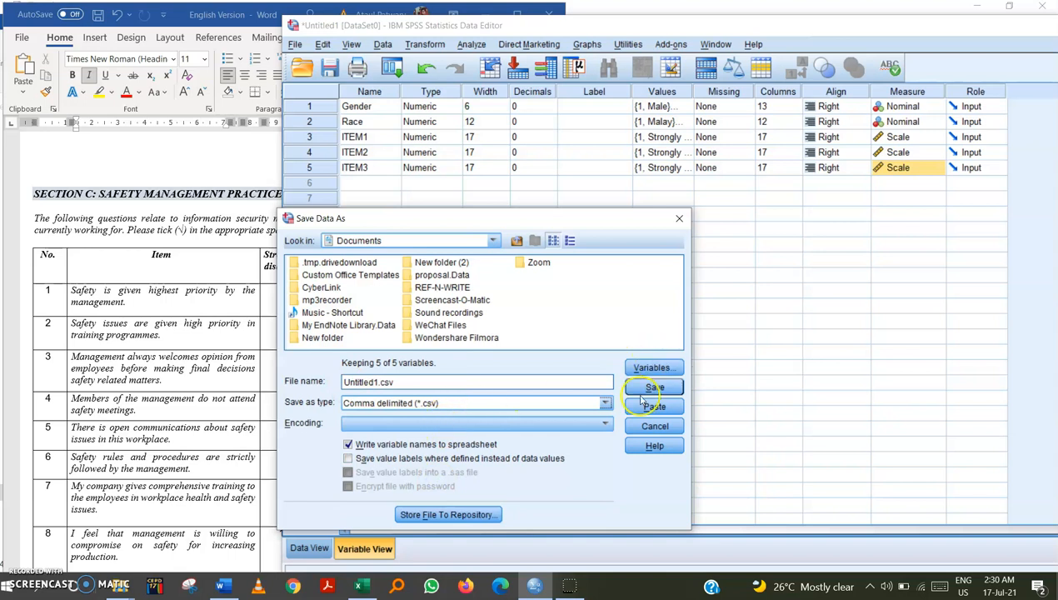
click(653, 387)
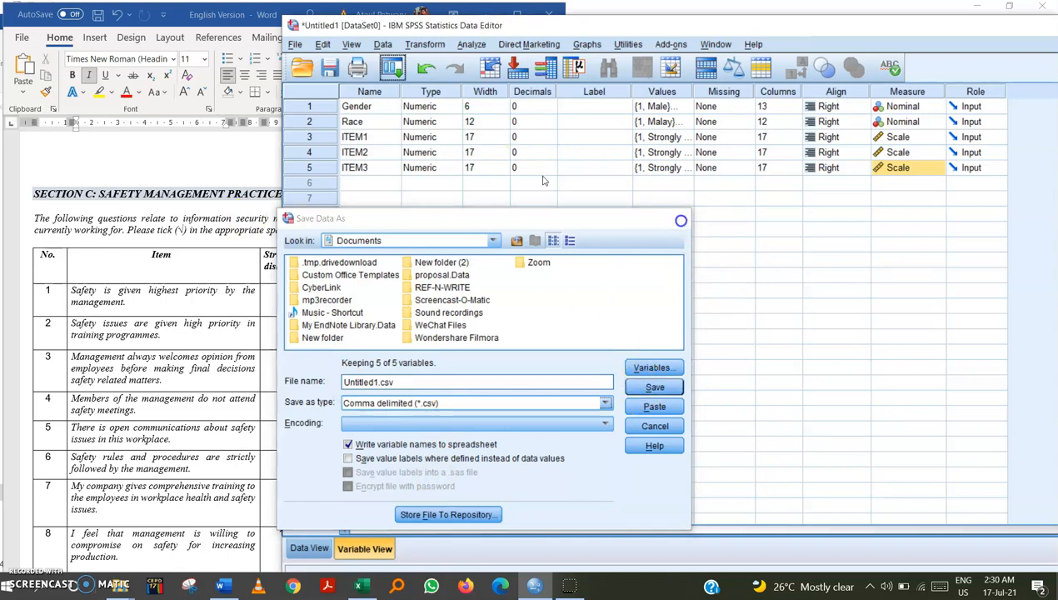
click(654, 426)
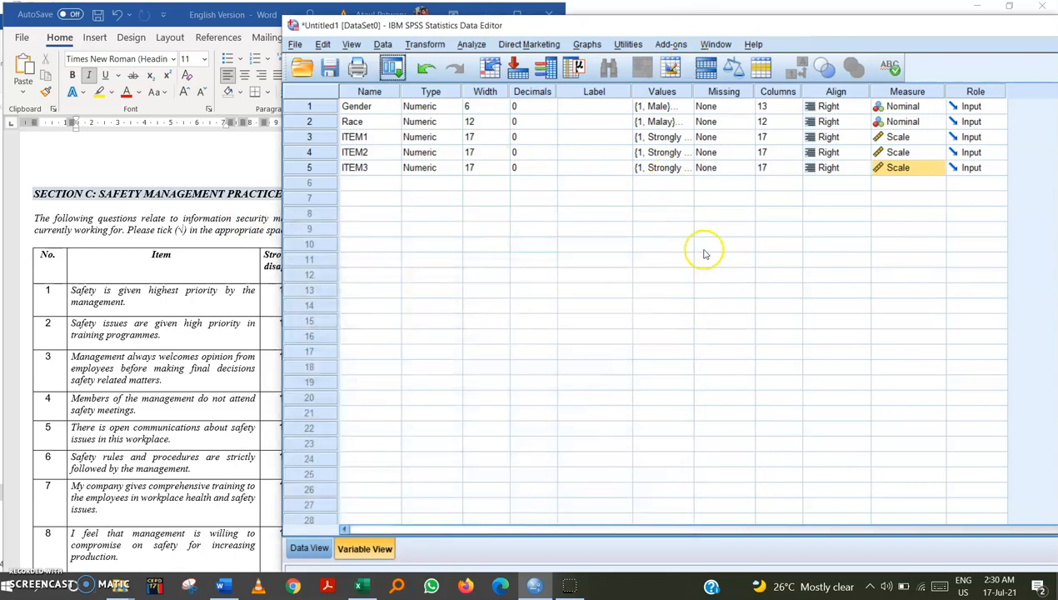